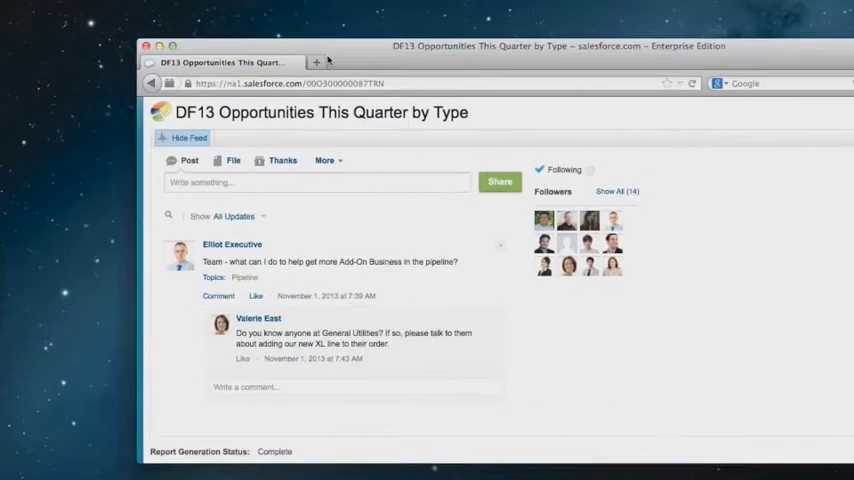
# Scroll through the report feed and the All Folders list of reports and dashboards.
pyautogui.scroll(-3)
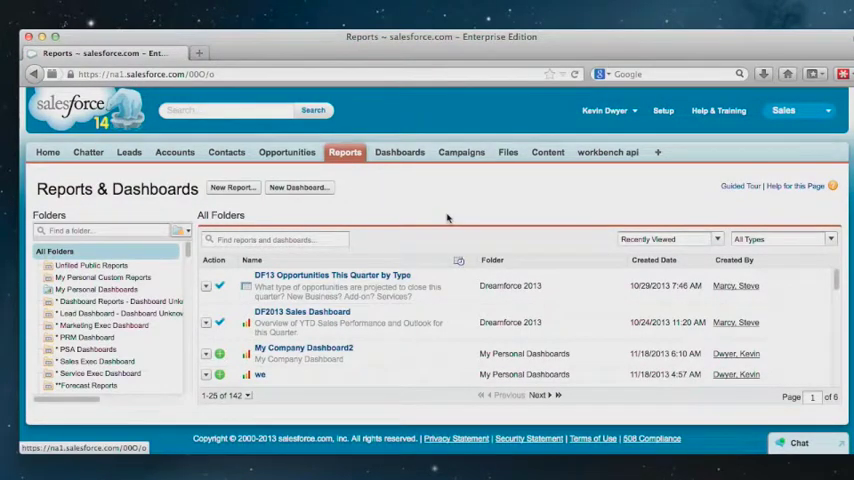
pyautogui.moveTo(400, 210)
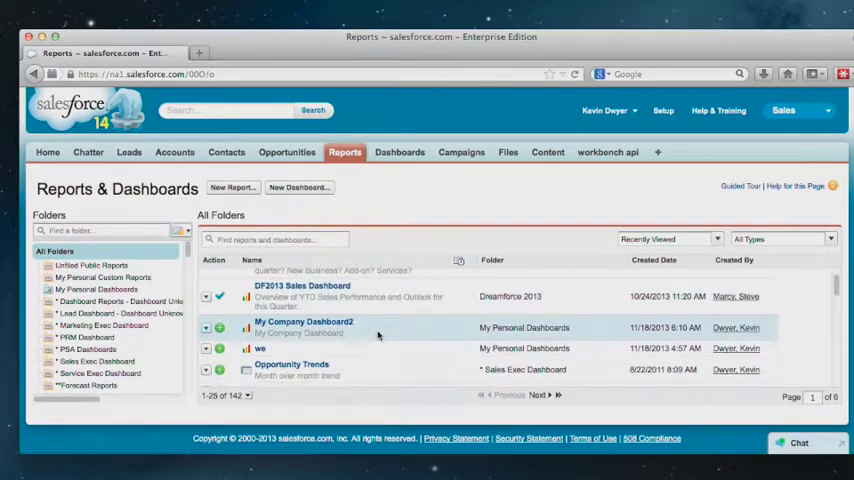
pyautogui.scroll(-3)
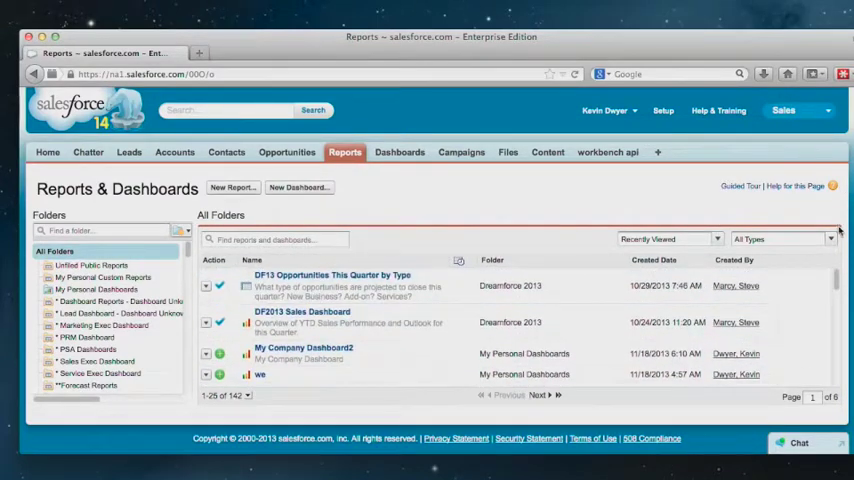
# Filter the Reports & Dashboards list to Reports only via the type dropdown.
pyautogui.click(784, 240)
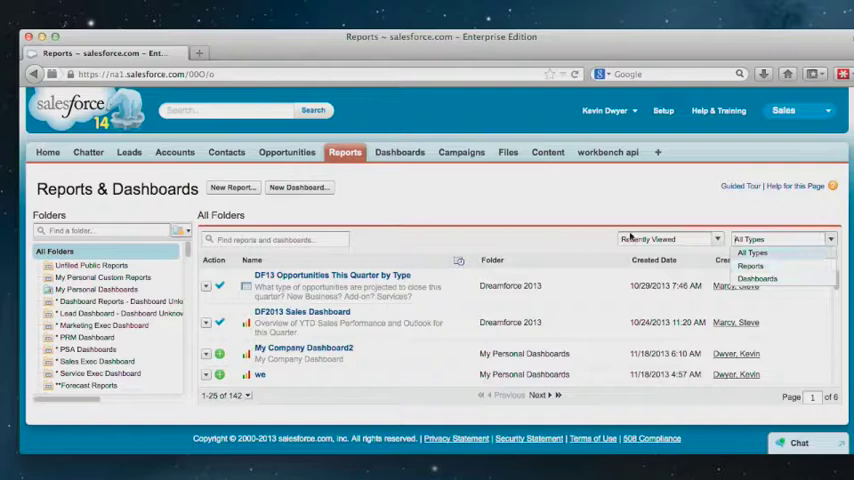
pyautogui.click(748, 264)
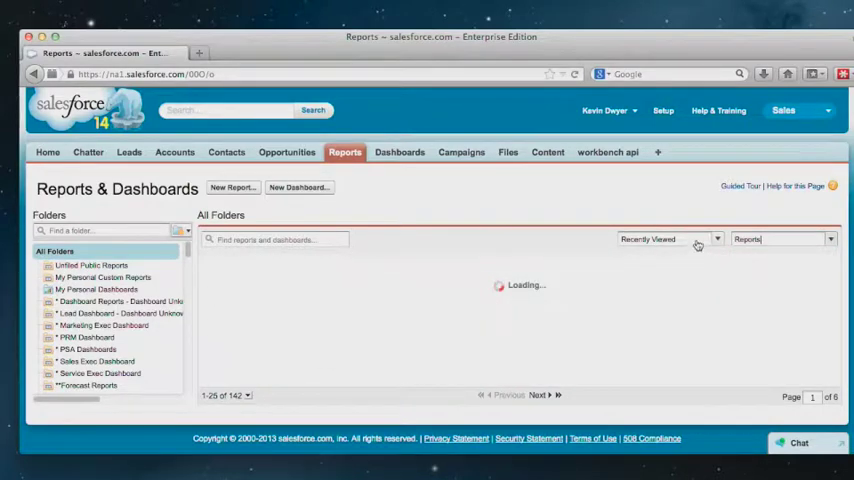
pyautogui.click(696, 240)
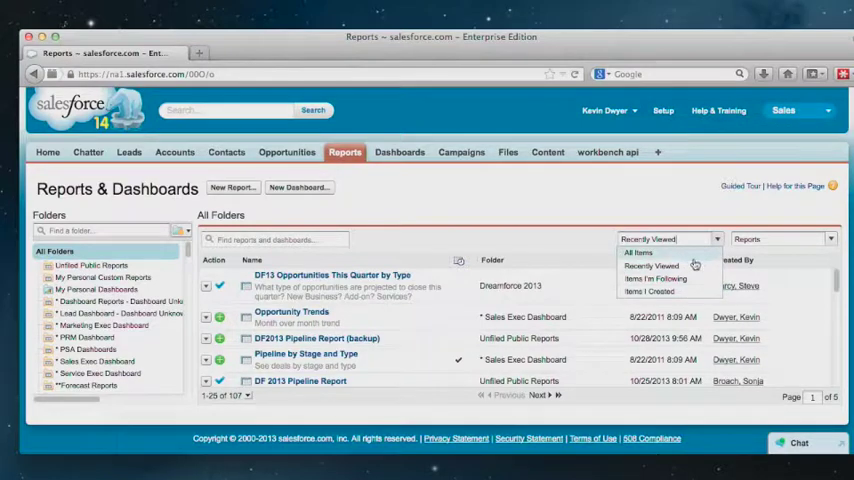
pyautogui.moveTo(658, 278)
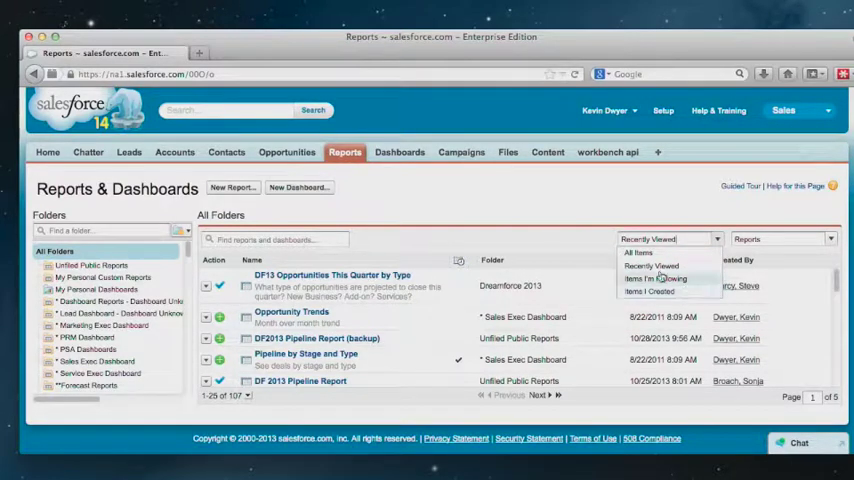
pyautogui.moveTo(656, 278)
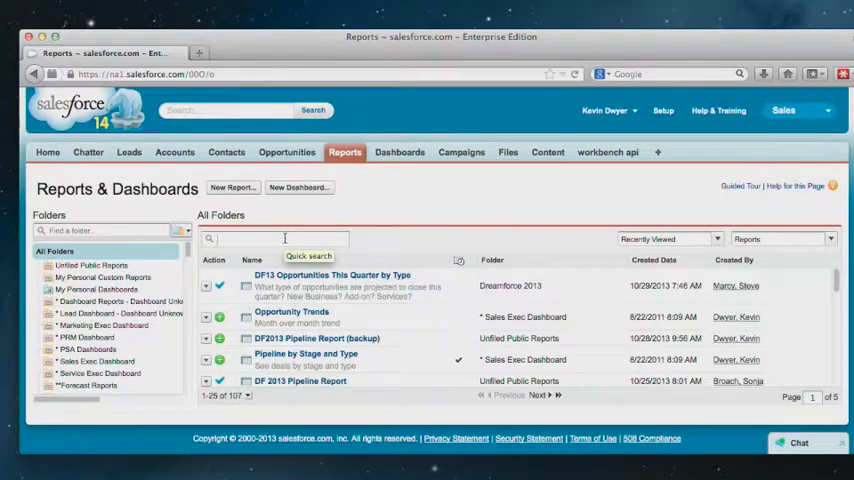
# Enter 'dreamforce' in the Quick search box of the Reports & Dashboards list.
pyautogui.write('dreamforce')
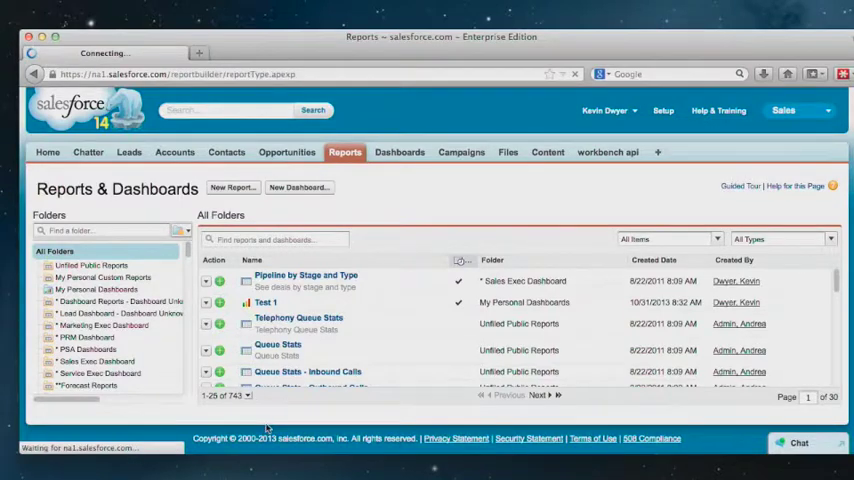
# Create a new report from the Opportunities report type under the Opportunities folder.
pyautogui.click(232, 188)
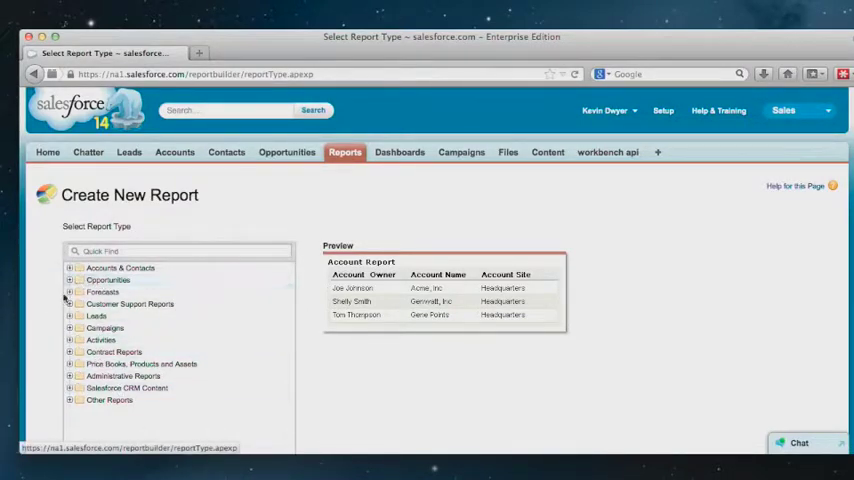
pyautogui.click(72, 280)
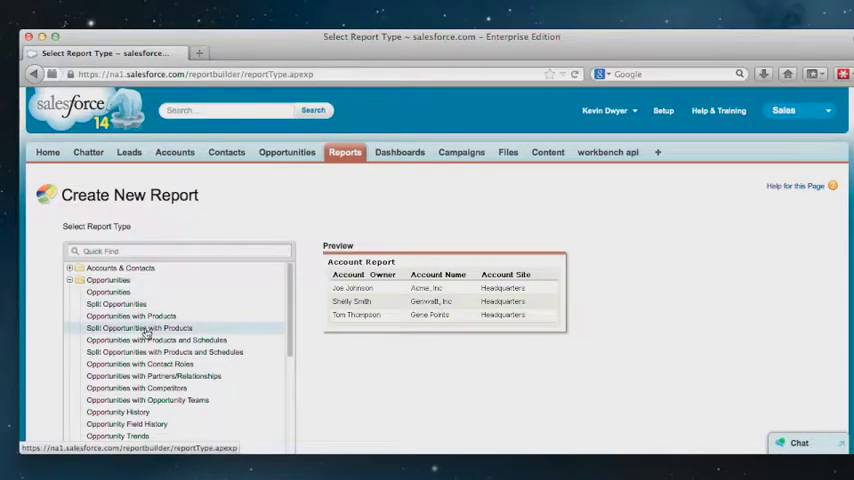
pyautogui.scroll(-3)
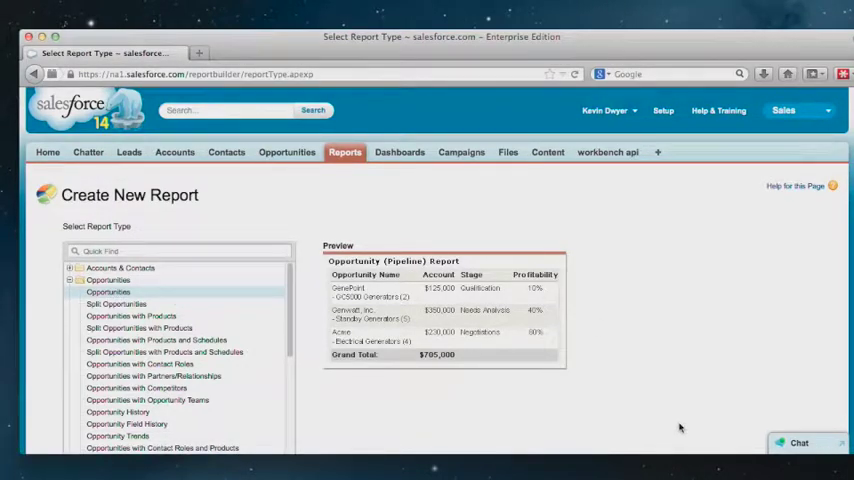
pyautogui.scroll(-3)
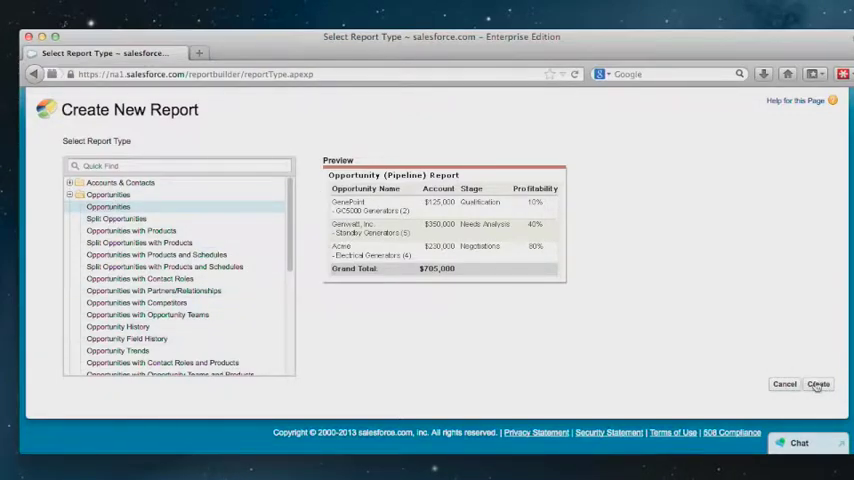
pyautogui.click(818, 384)
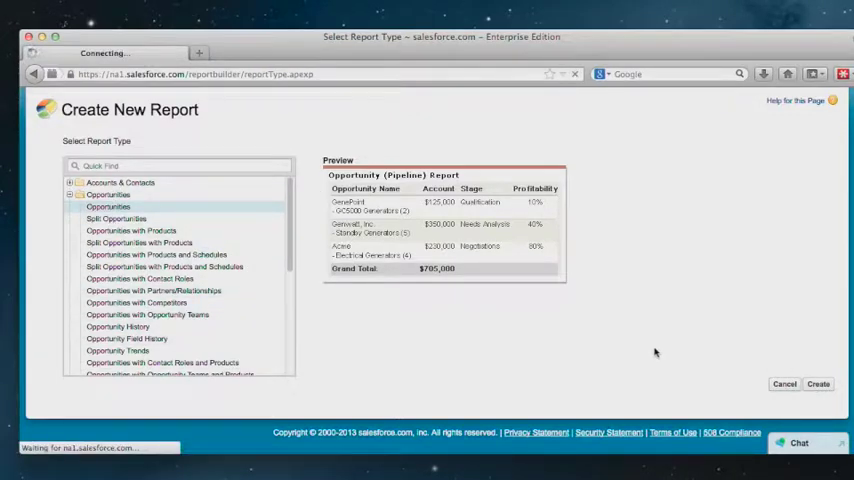
pyautogui.moveTo(680, 348)
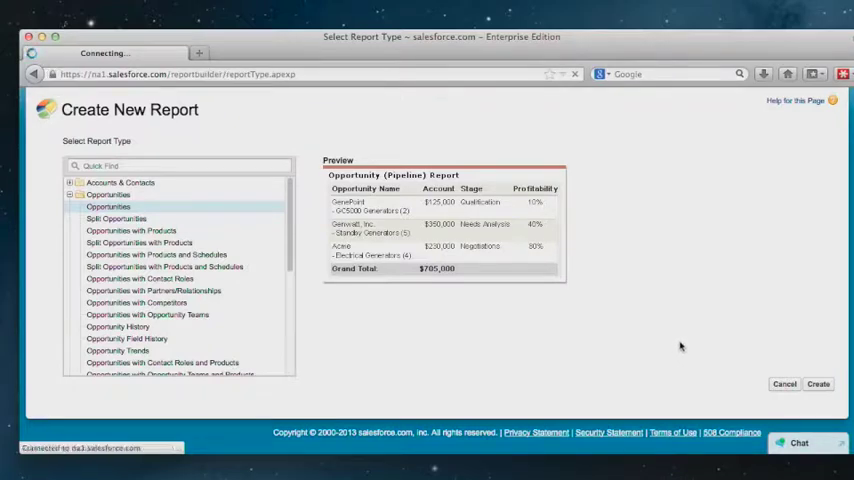
pyautogui.click(820, 384)
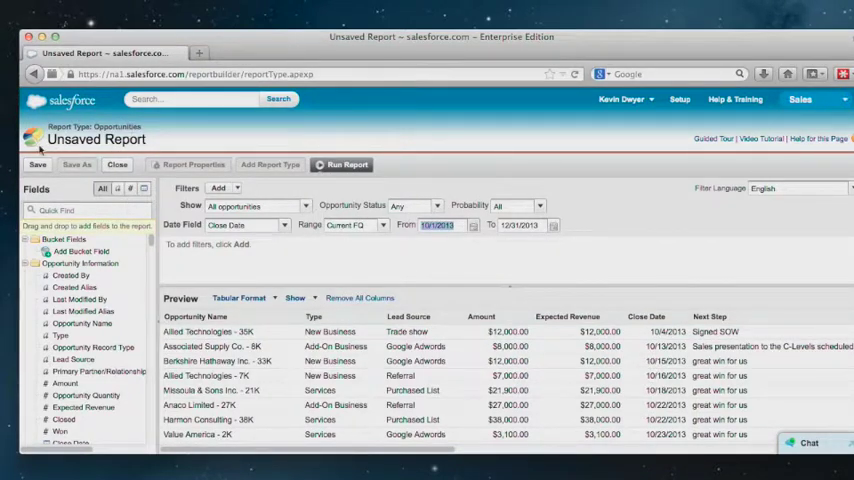
pyautogui.moveTo(118, 164)
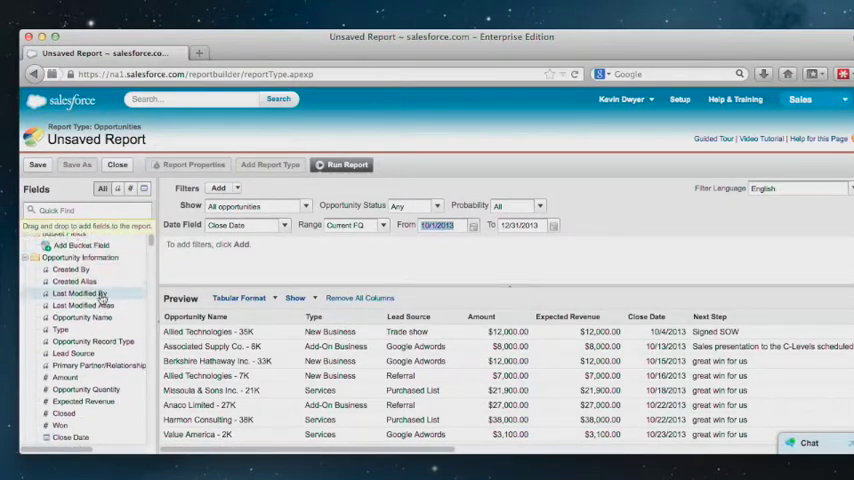
# Browse the Fields pane of the newly loaded, unsaved Opportunities report builder.
pyautogui.click(84, 210)
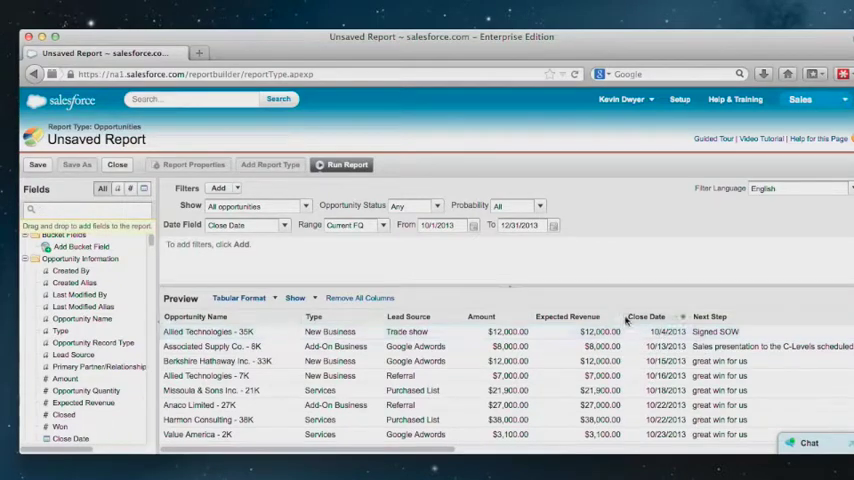
pyautogui.moveTo(344, 324)
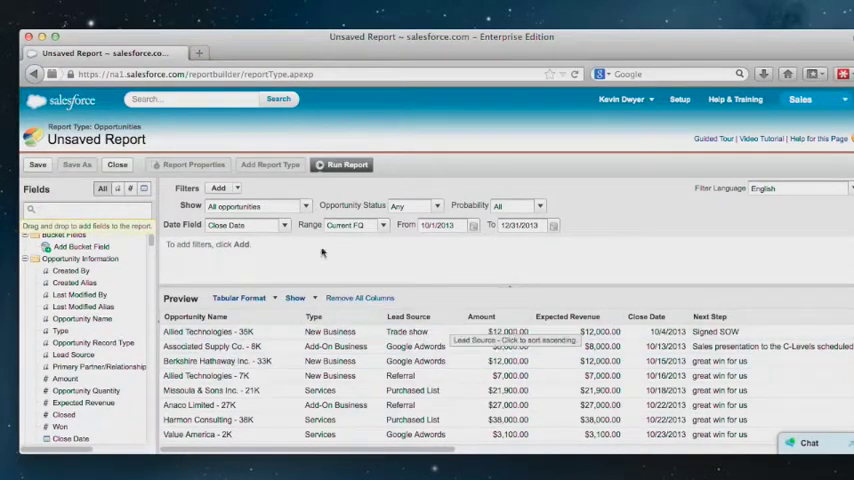
pyautogui.moveTo(108, 212)
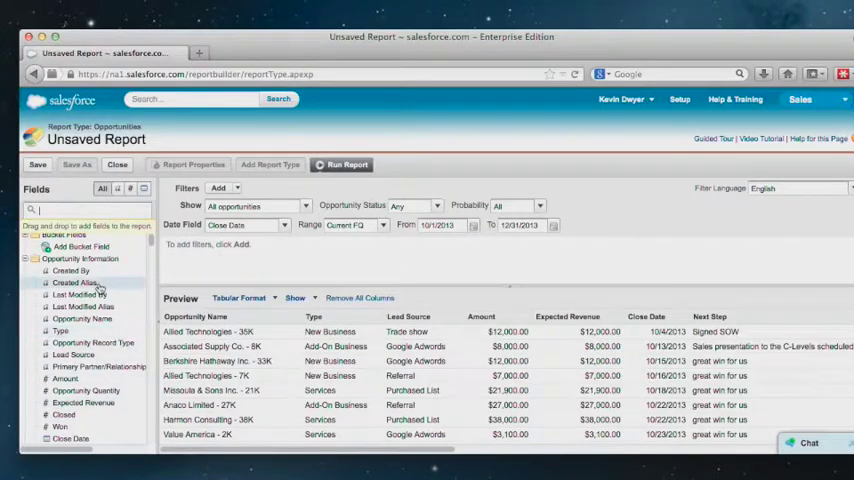
# Search fields for 'stag' and remove the Type and Opportunity Record Type columns from the preview.
pyautogui.write('stag')
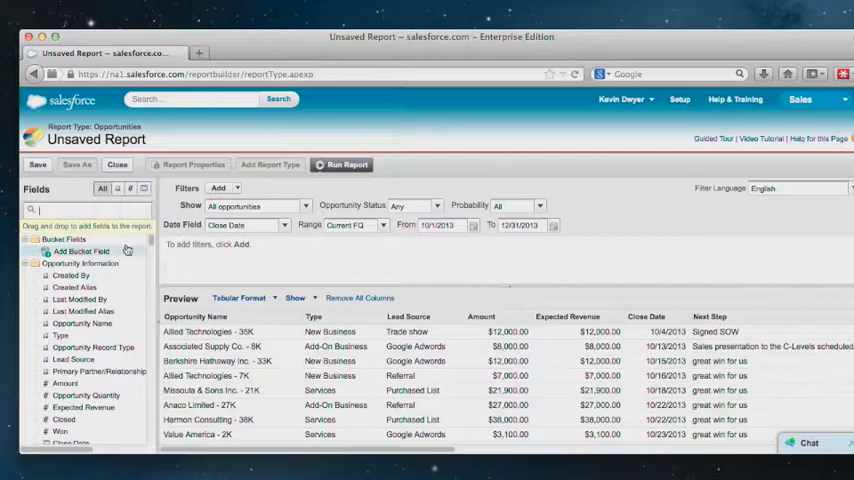
pyautogui.moveTo(80, 300)
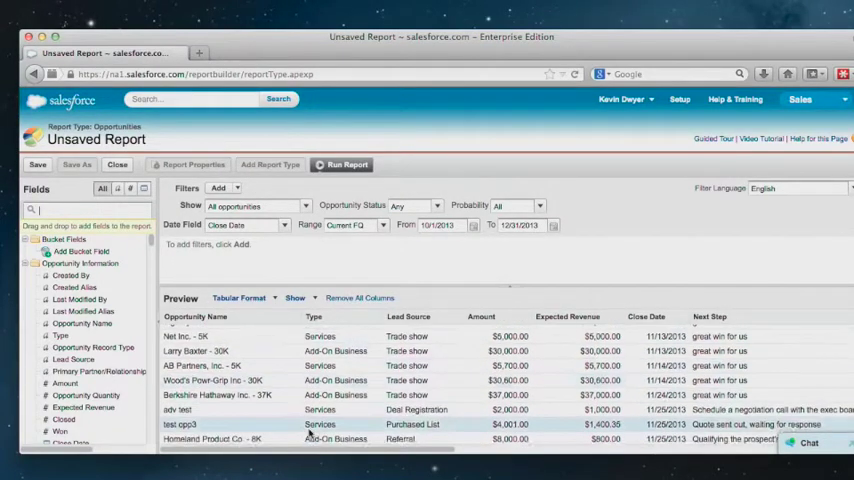
pyautogui.scroll(-3)
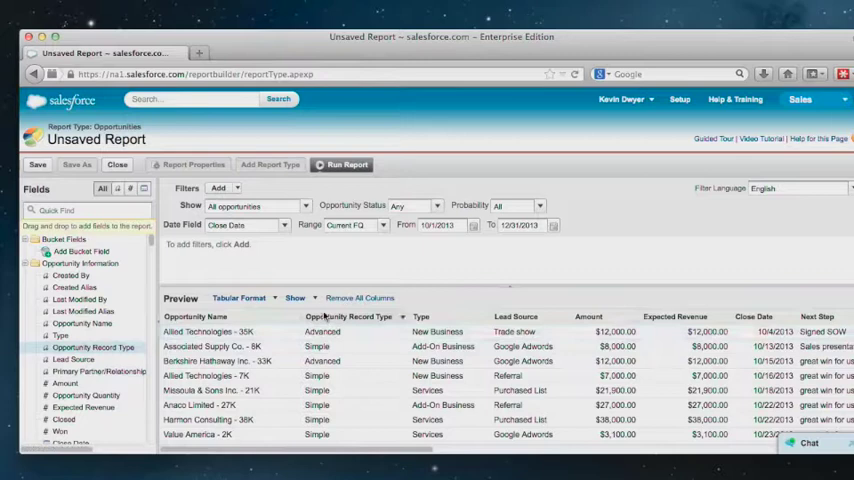
pyautogui.click(350, 316)
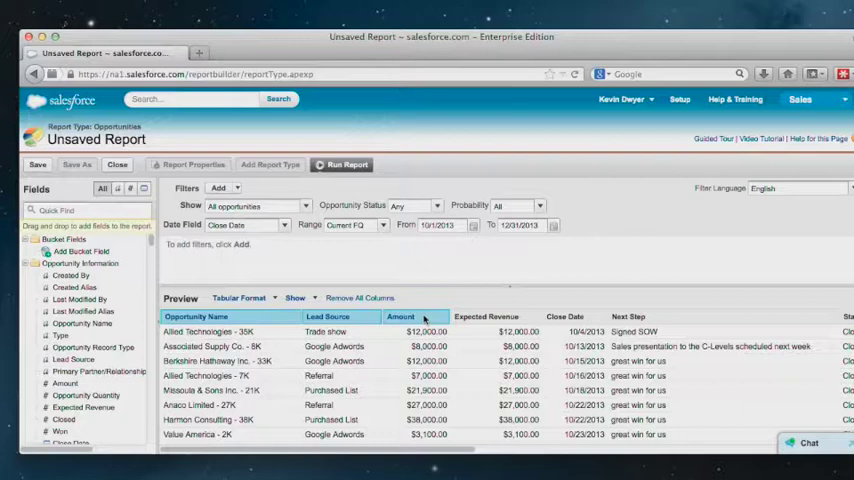
pyautogui.click(424, 316)
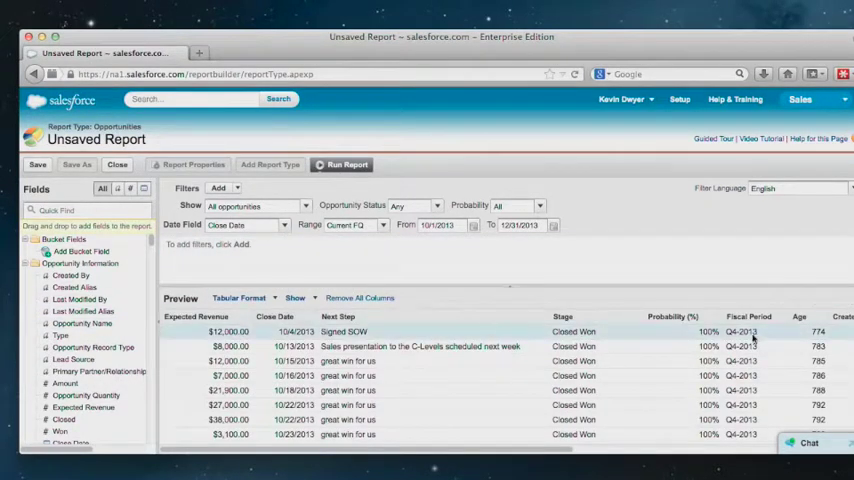
pyautogui.moveTo(370, 308)
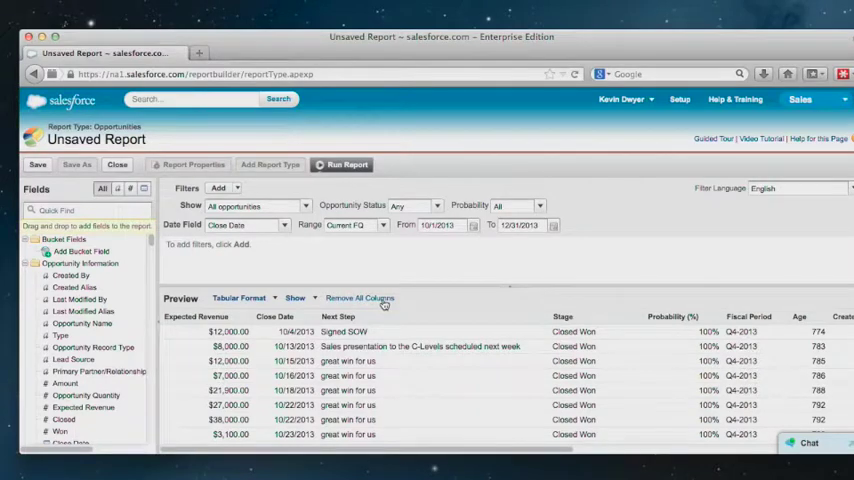
pyautogui.click(360, 298)
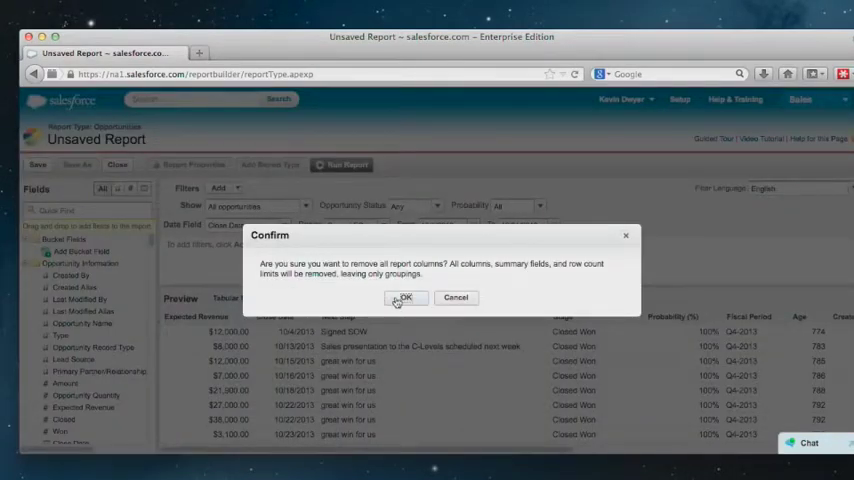
pyautogui.click(404, 296)
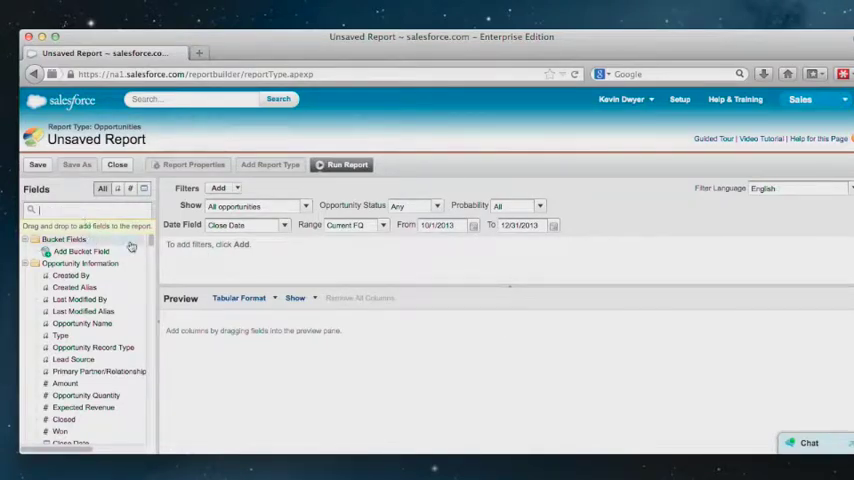
pyautogui.moveTo(136, 208)
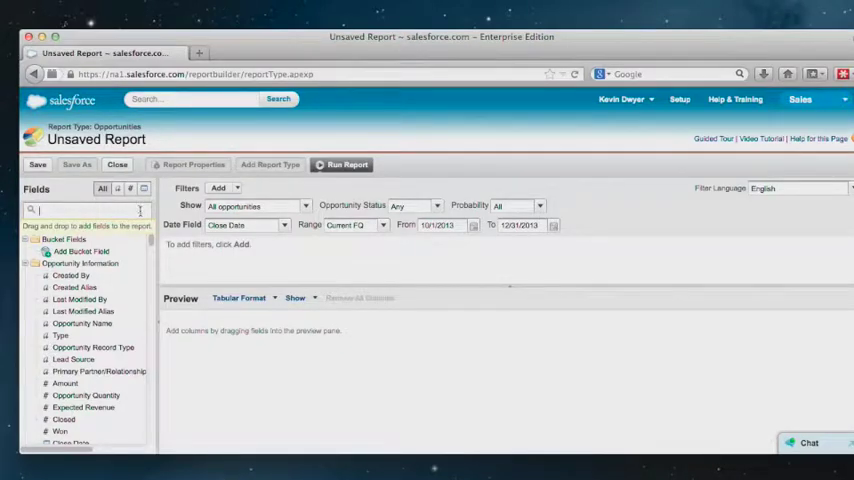
# Find Stage, Type, Amount and Opportunity Name in the Fields pane and add them as preview columns.
pyautogui.write('stage')
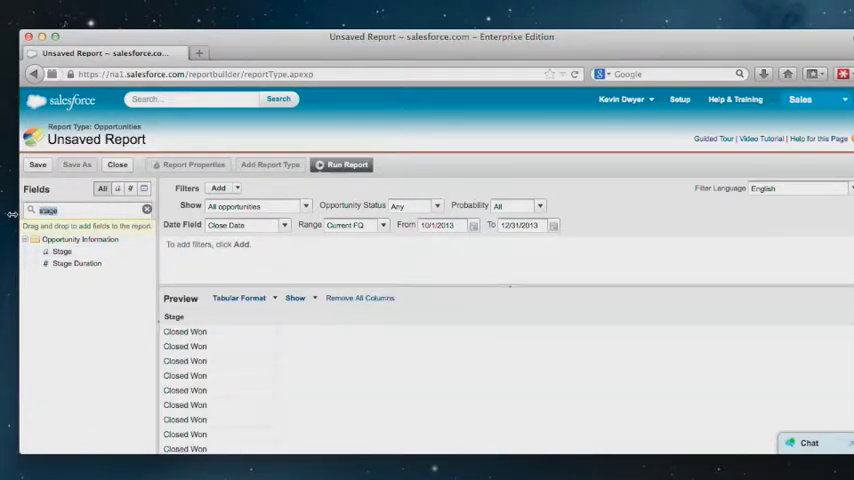
pyautogui.write('type')
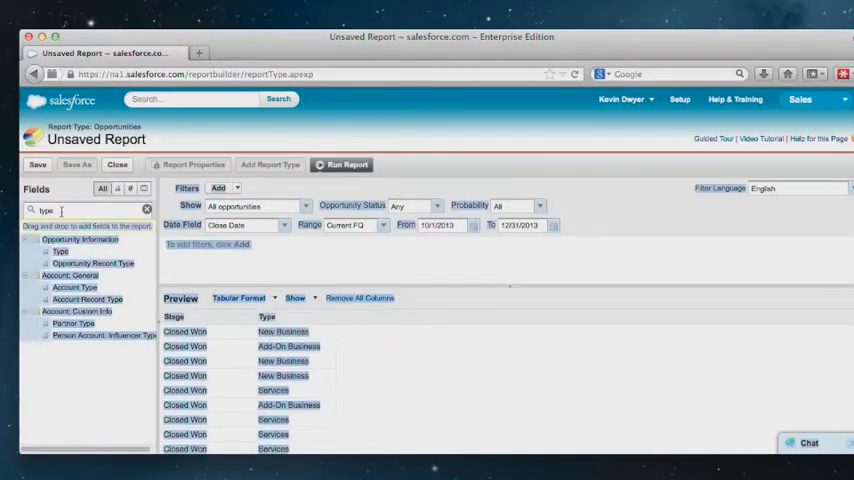
pyautogui.write('an')
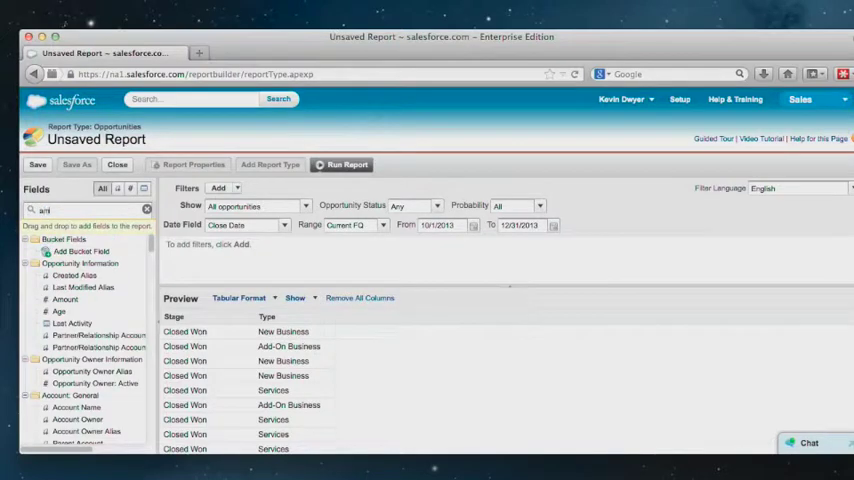
pyautogui.write('amount')
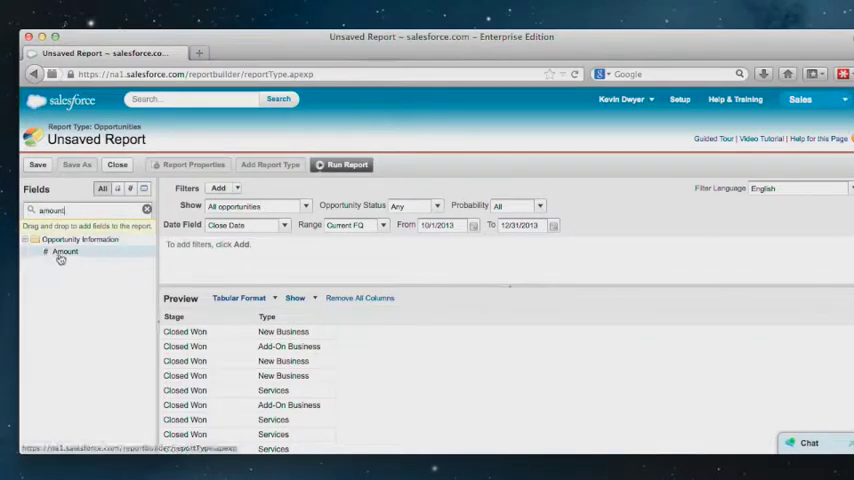
pyautogui.moveTo(64, 252); pyautogui.dragTo(354, 316)
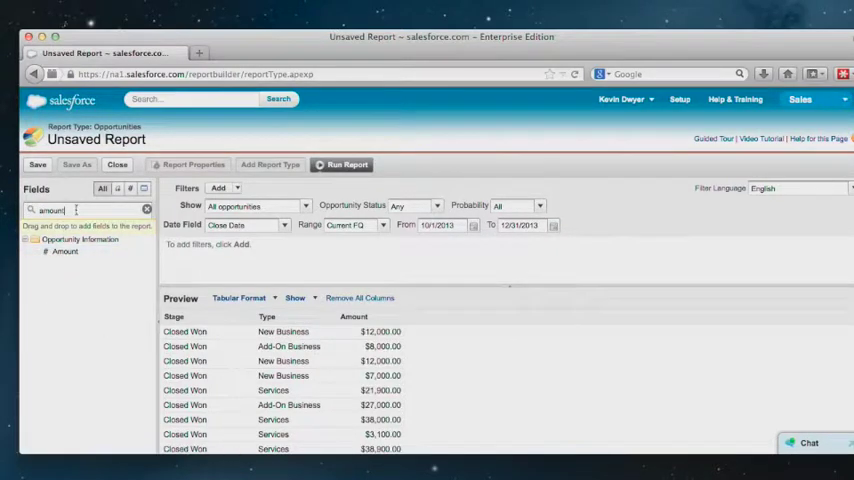
pyautogui.write('name')
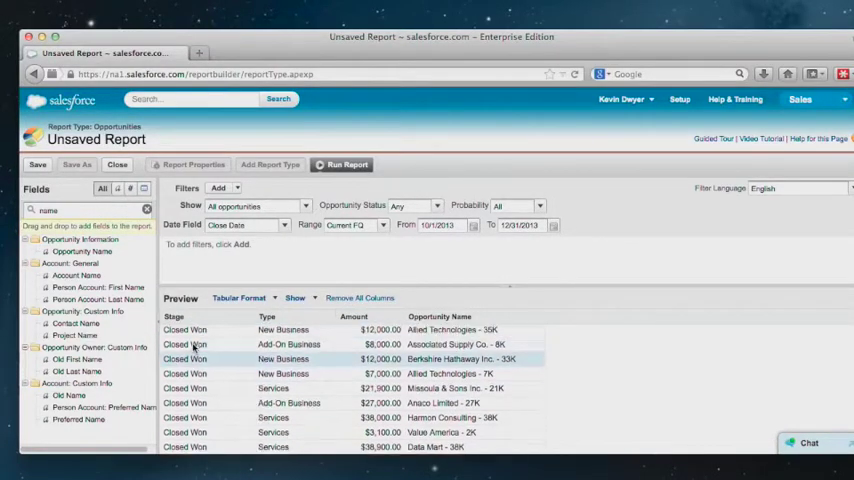
pyautogui.scroll(-3)
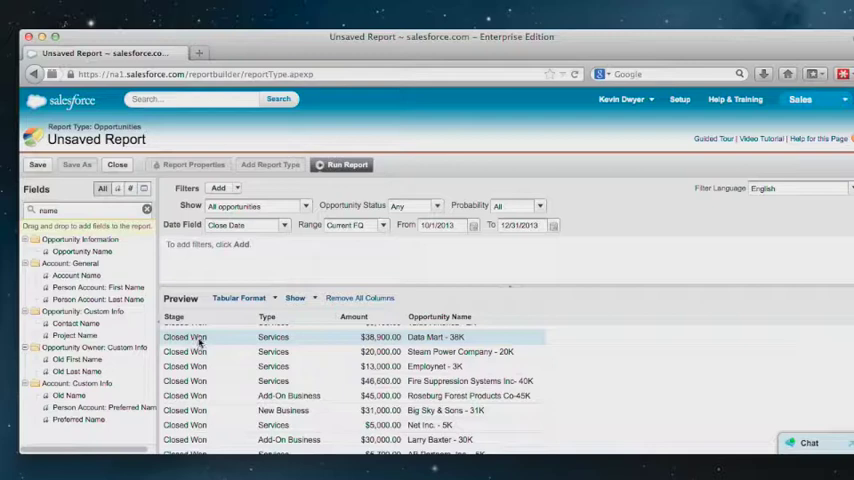
pyautogui.scroll(-3)
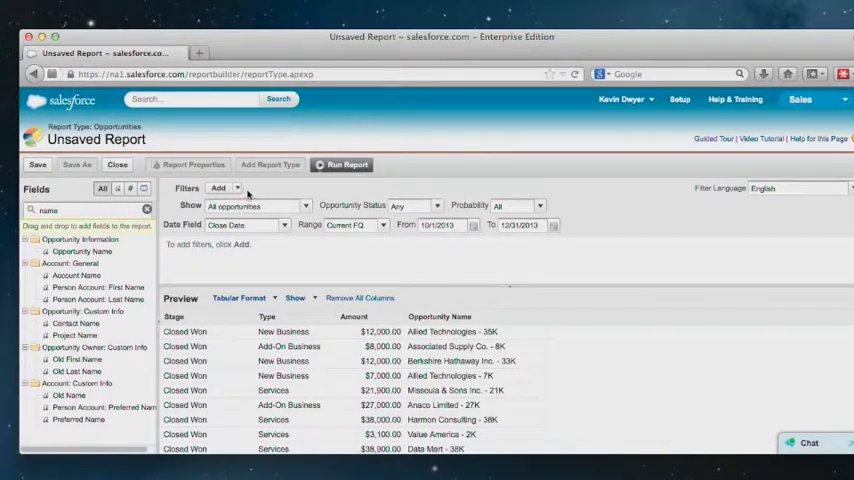
pyautogui.moveTo(256, 192)
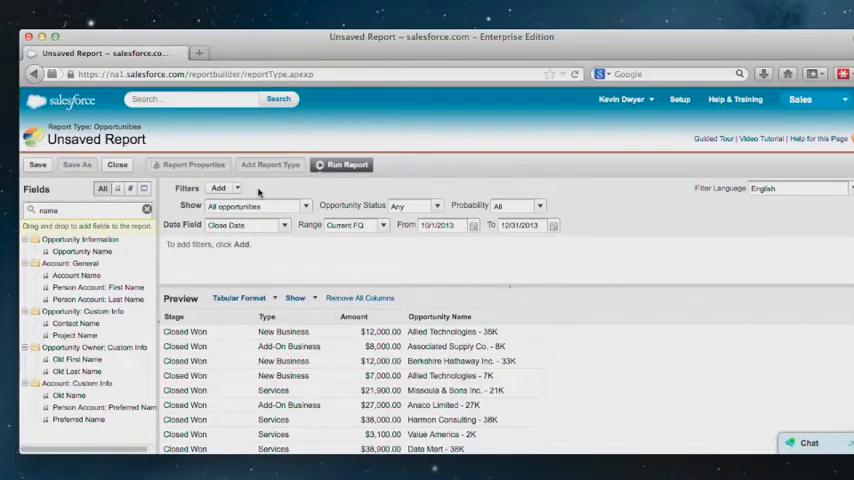
pyautogui.moveTo(264, 192)
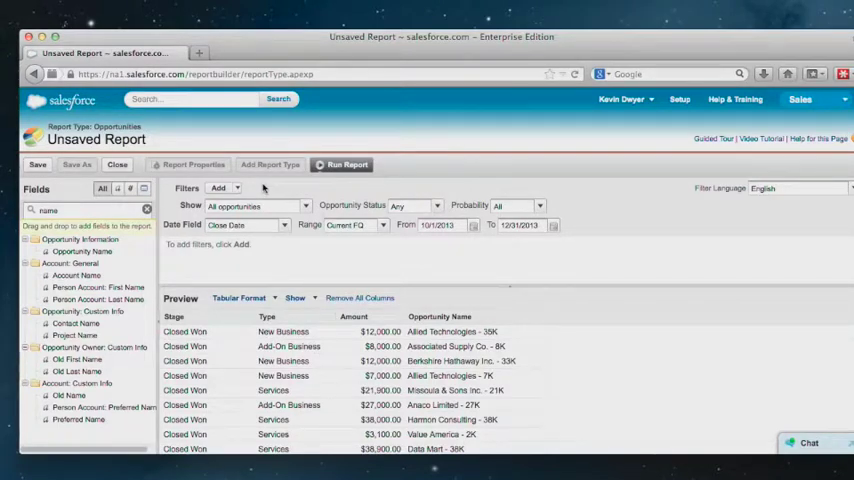
pyautogui.moveTo(356, 316)
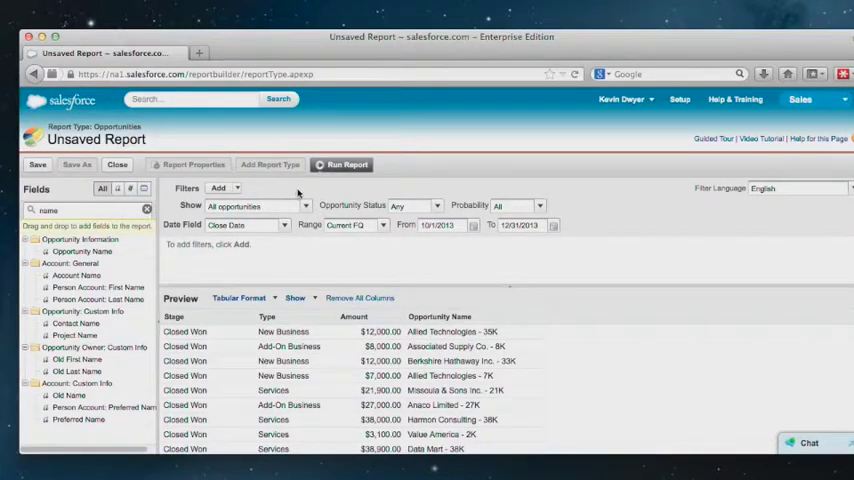
pyautogui.moveTo(324, 284)
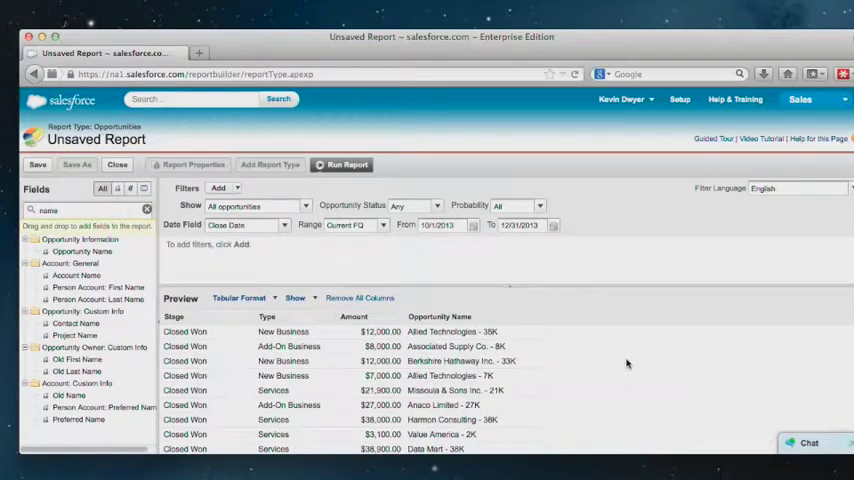
pyautogui.moveTo(186, 224)
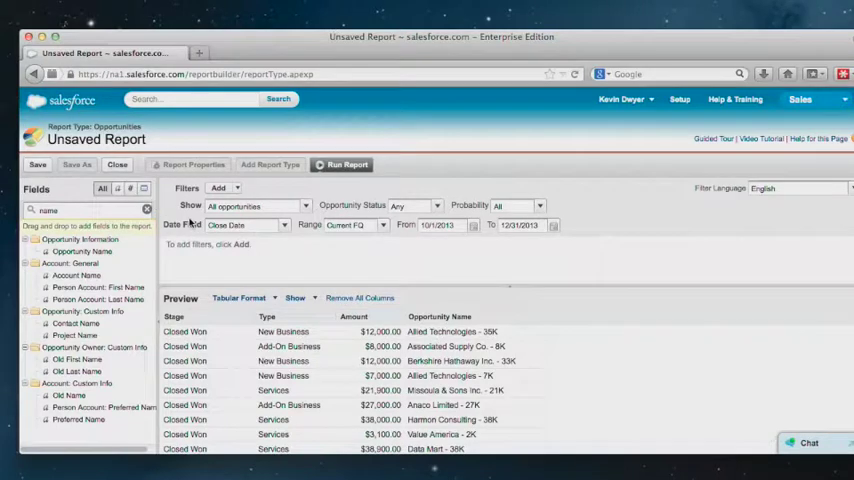
pyautogui.moveTo(200, 212)
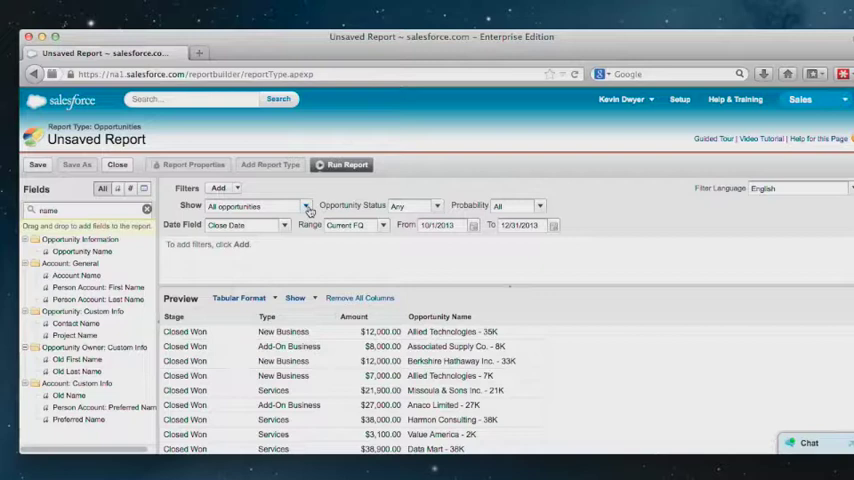
pyautogui.moveTo(352, 206)
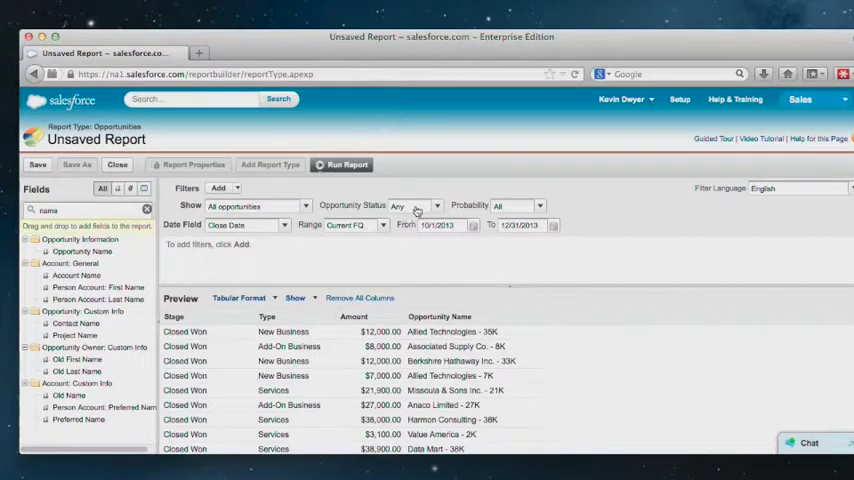
pyautogui.click(436, 204)
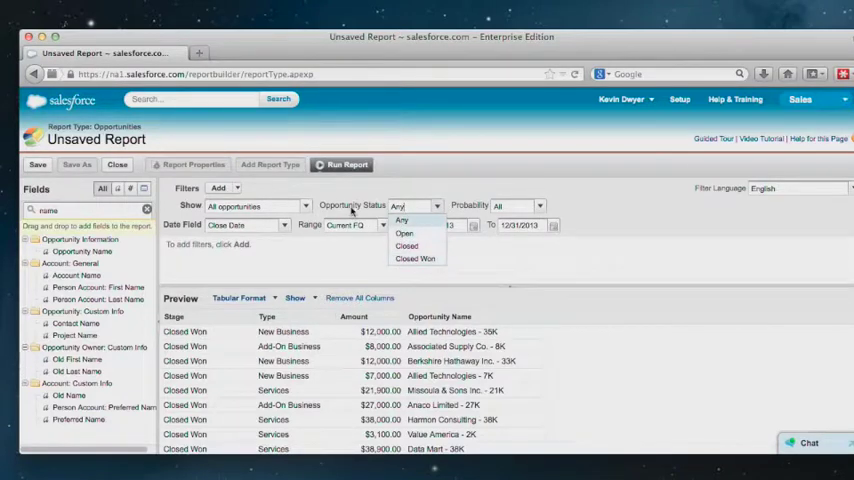
pyautogui.click(536, 206)
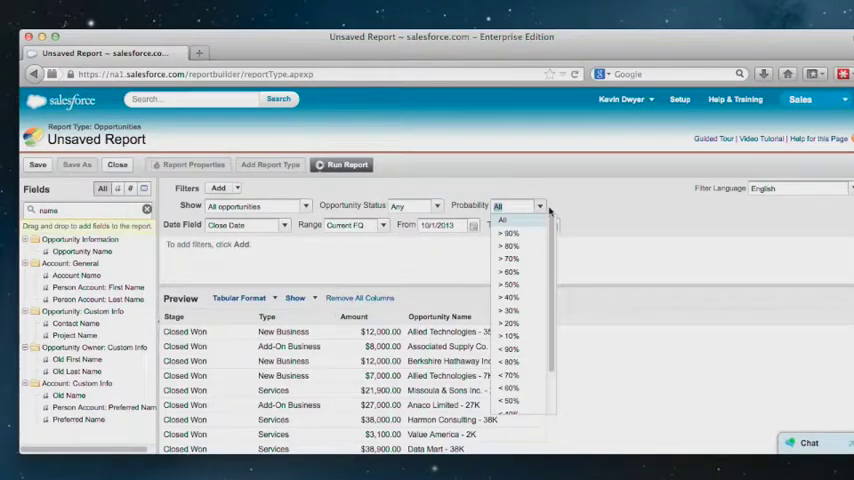
pyautogui.moveTo(420, 208)
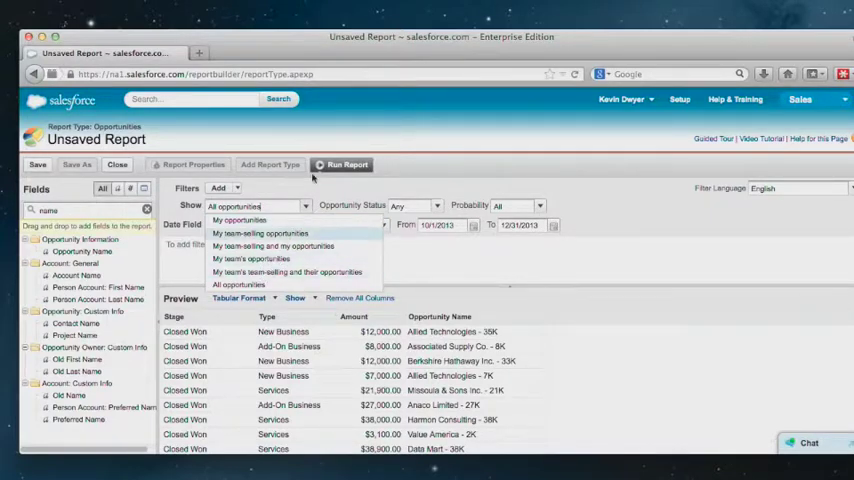
pyautogui.click(414, 206)
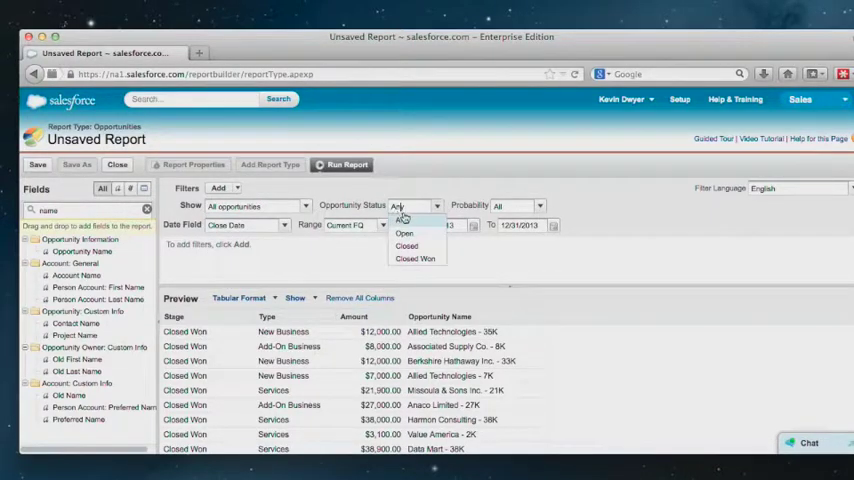
pyautogui.moveTo(404, 232)
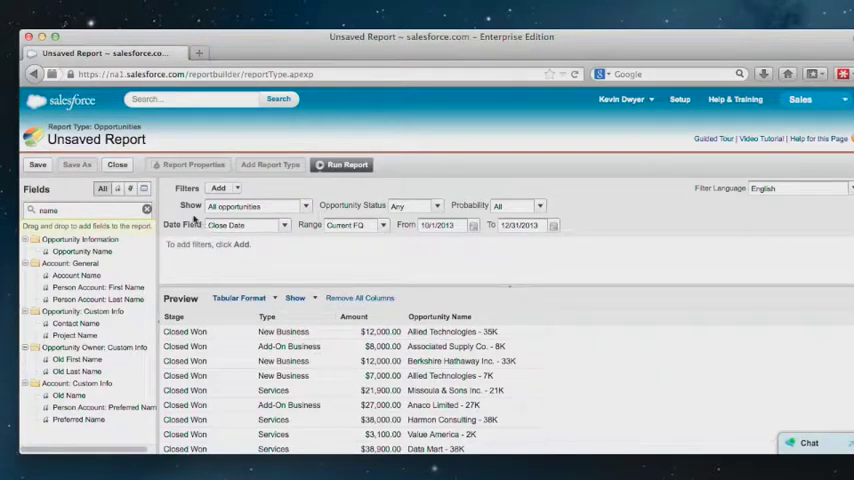
pyautogui.click(220, 188)
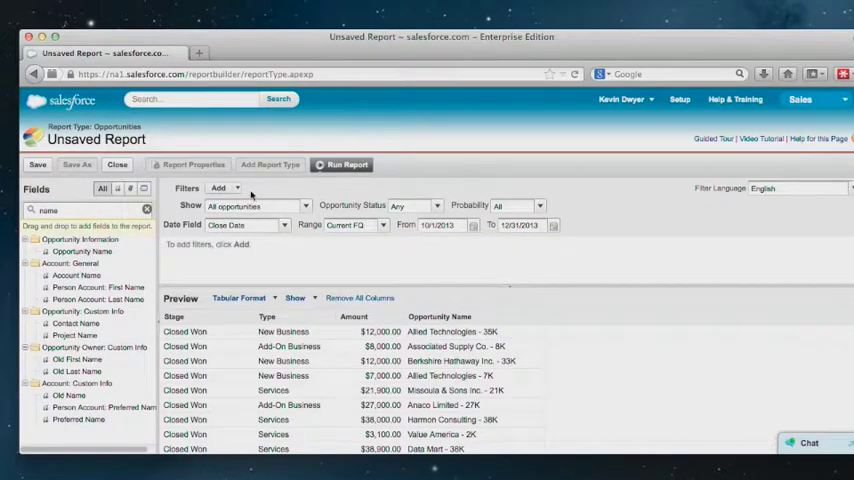
# Add a field filter on Stage with the 'not equal to' operator and bring up its value lookup.
pyautogui.click(220, 188)
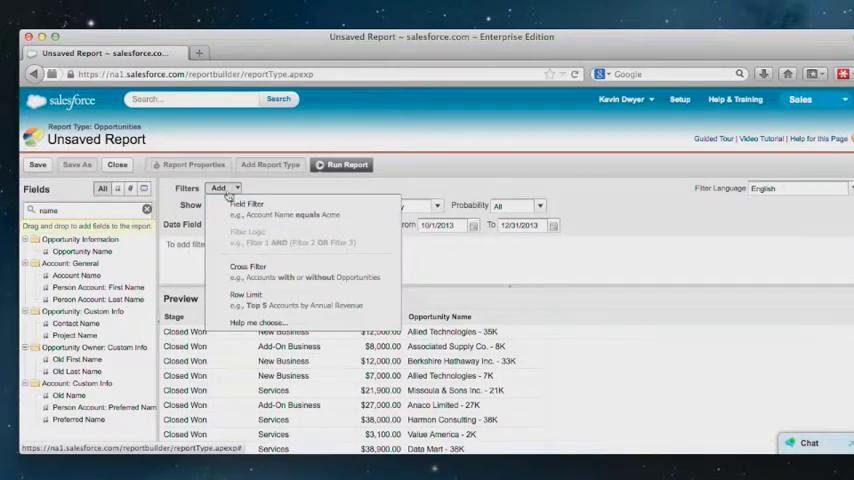
pyautogui.moveTo(234, 212)
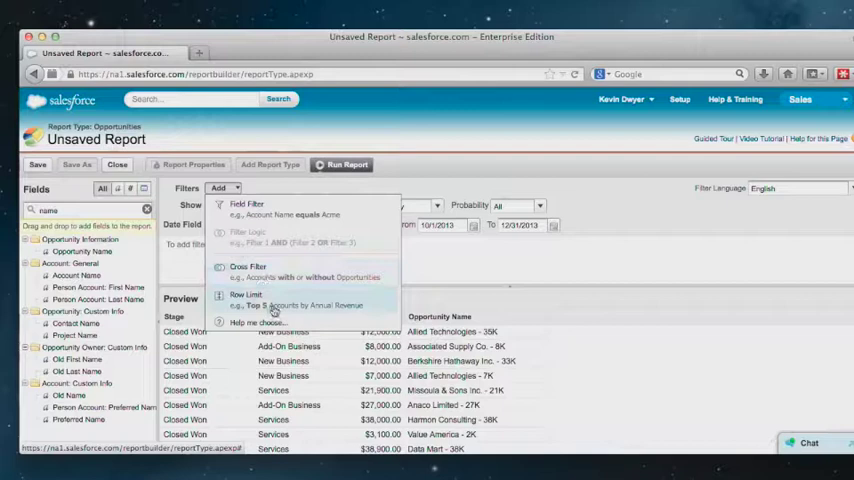
pyautogui.moveTo(292, 274)
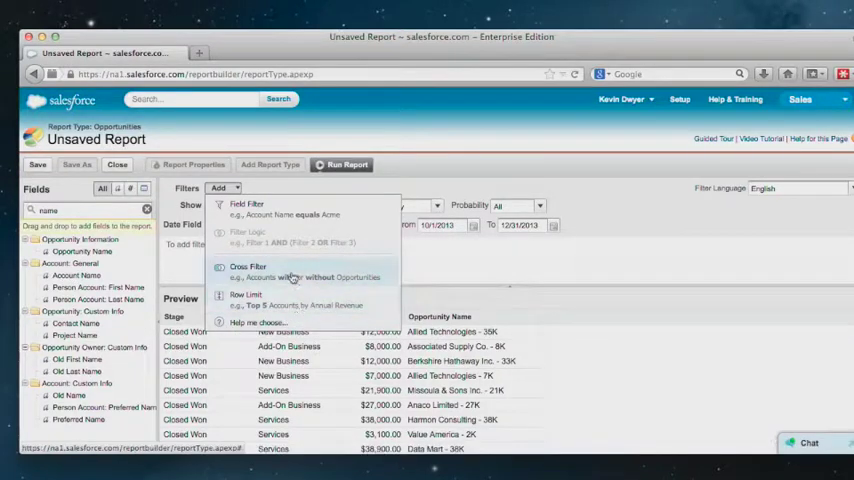
pyautogui.moveTo(248, 208)
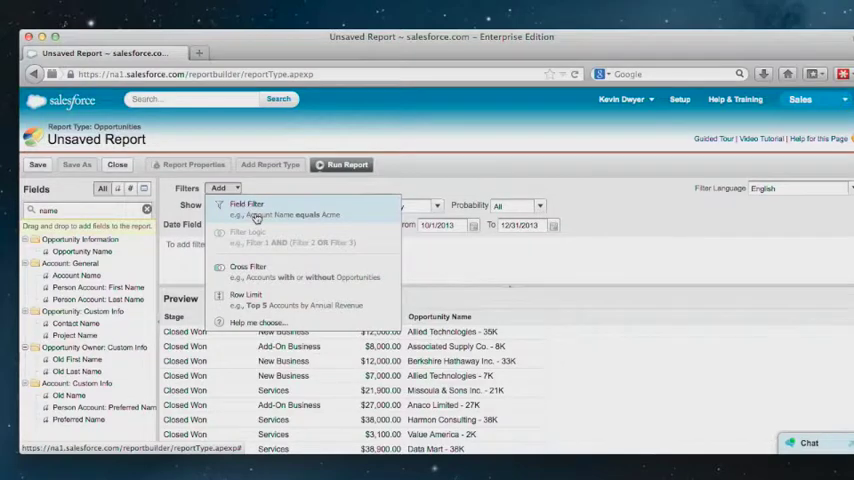
pyautogui.moveTo(270, 236)
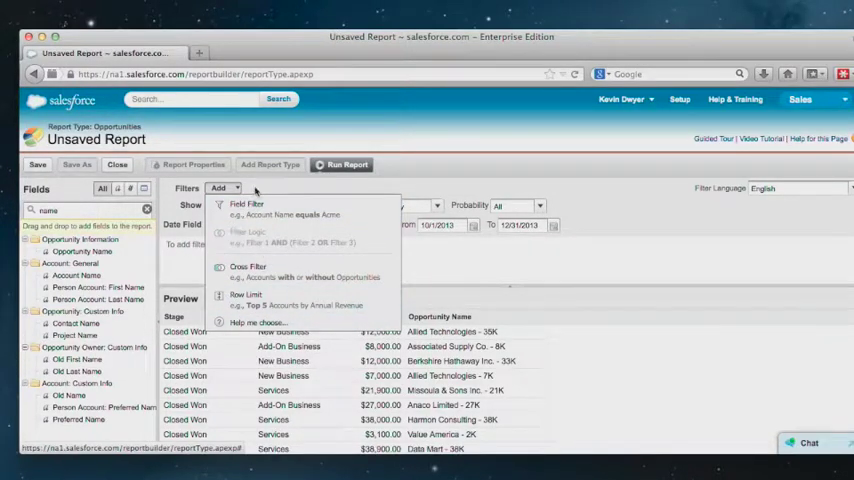
pyautogui.moveTo(260, 210)
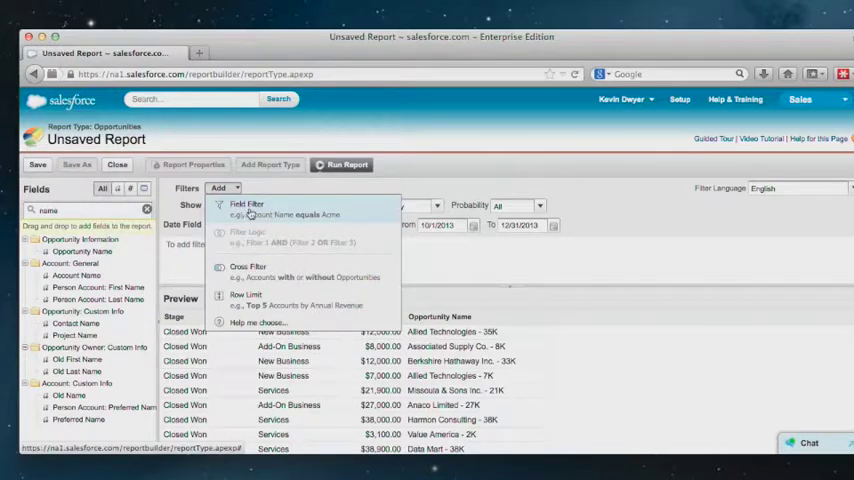
pyautogui.click(248, 208)
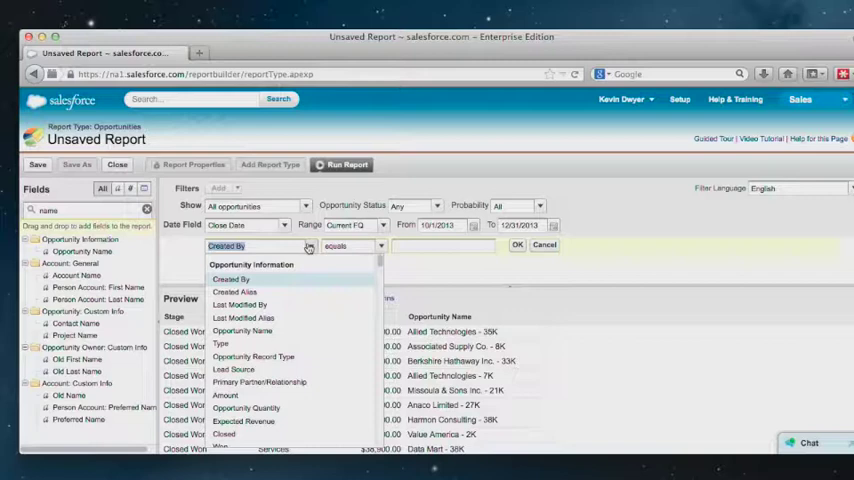
pyautogui.write('stag')
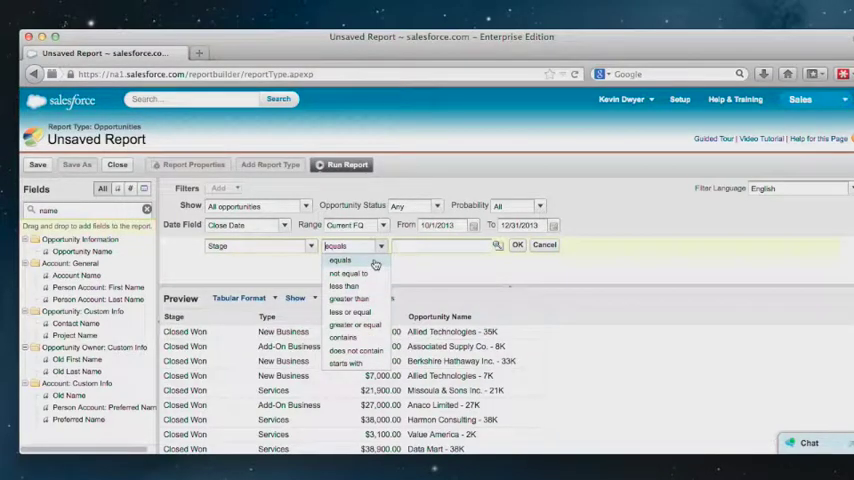
pyautogui.moveTo(348, 274)
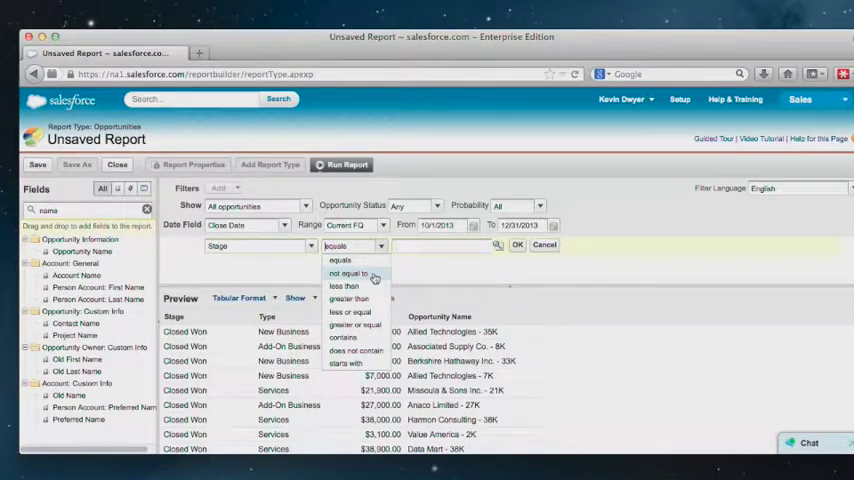
pyautogui.click(348, 272)
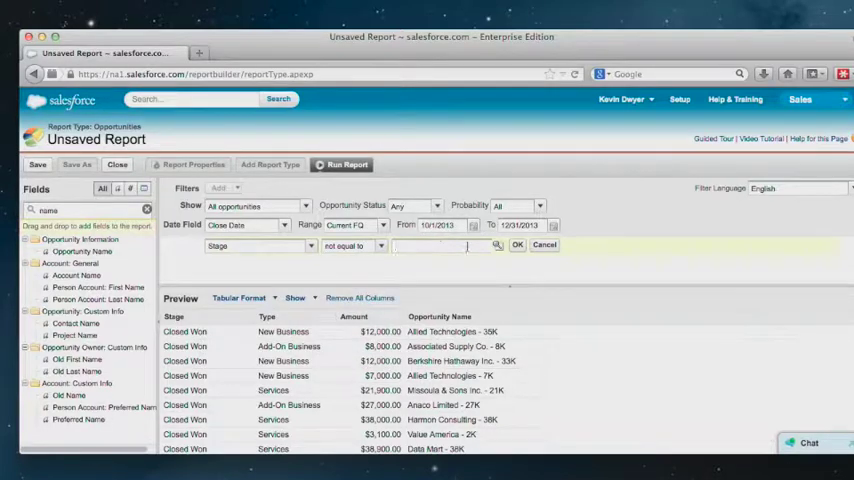
pyautogui.click(500, 246)
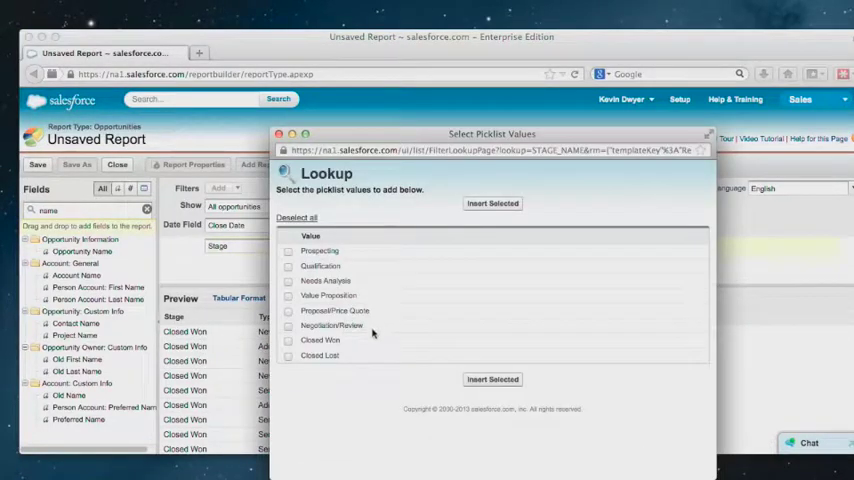
pyautogui.moveTo(370, 356)
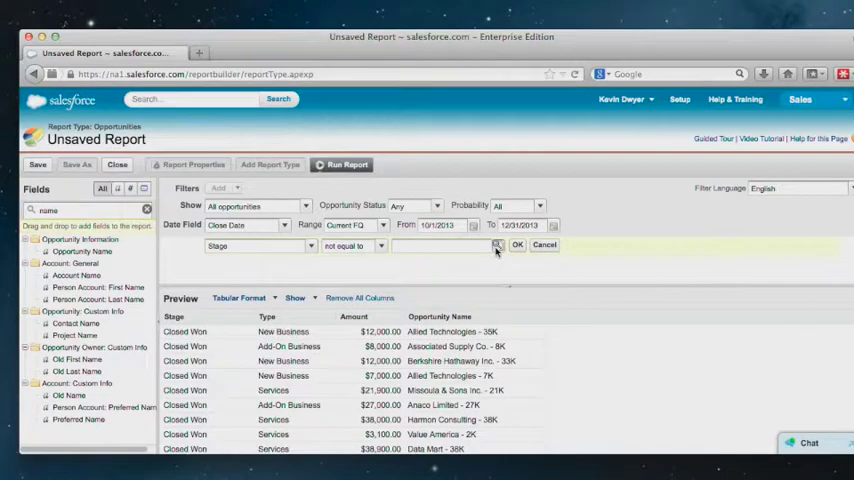
# Select Closed Won and Closed Lost as the Stage filter's excluded values.
pyautogui.click(496, 244)
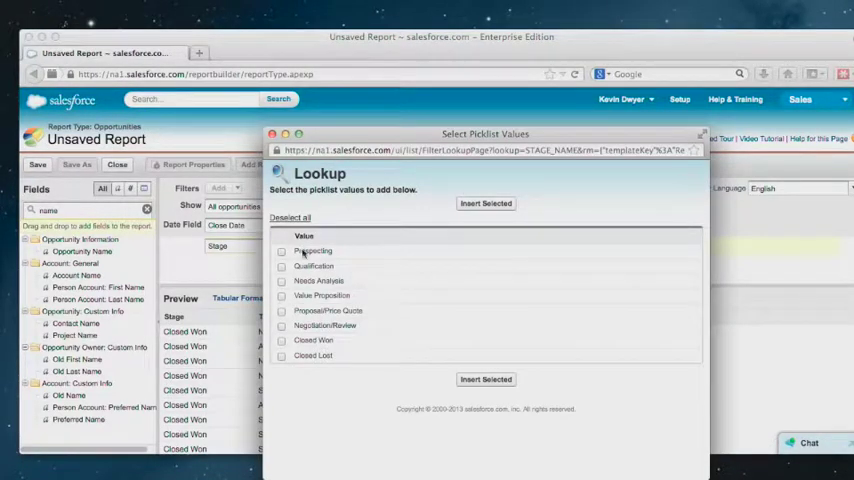
pyautogui.click(280, 340)
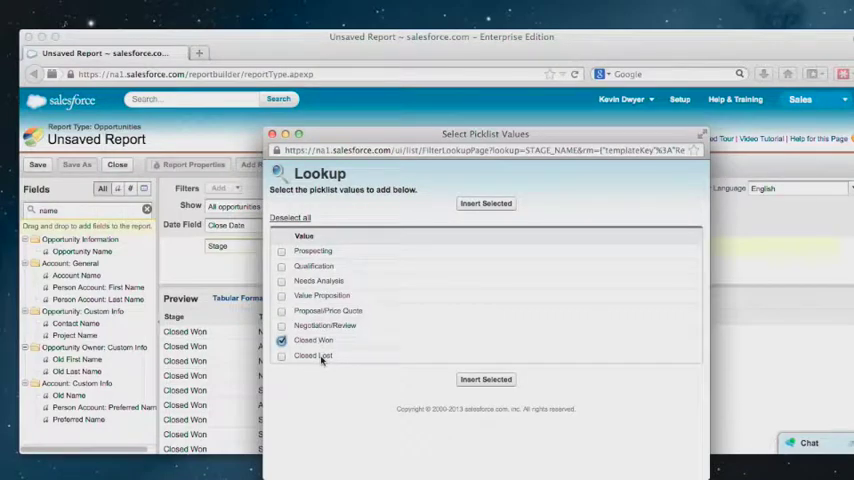
pyautogui.click(280, 356)
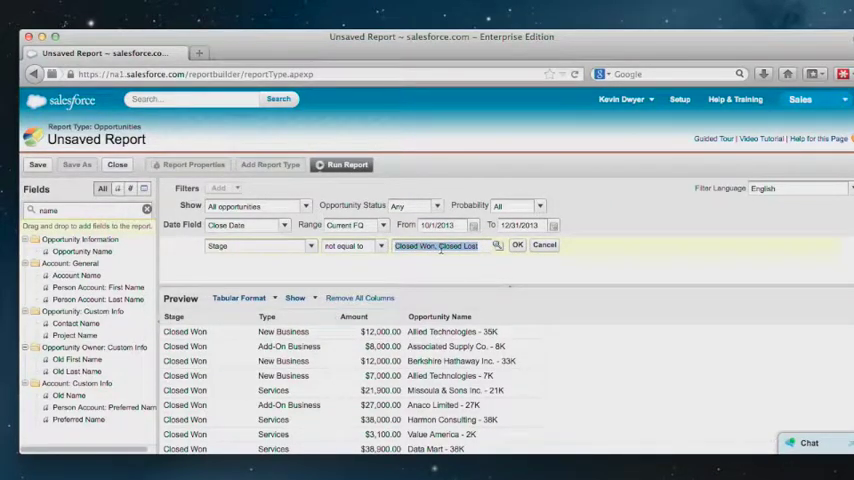
# Apply the Stage not equal to Closed Won, Closed Lost filter to the report preview.
pyautogui.click(516, 244)
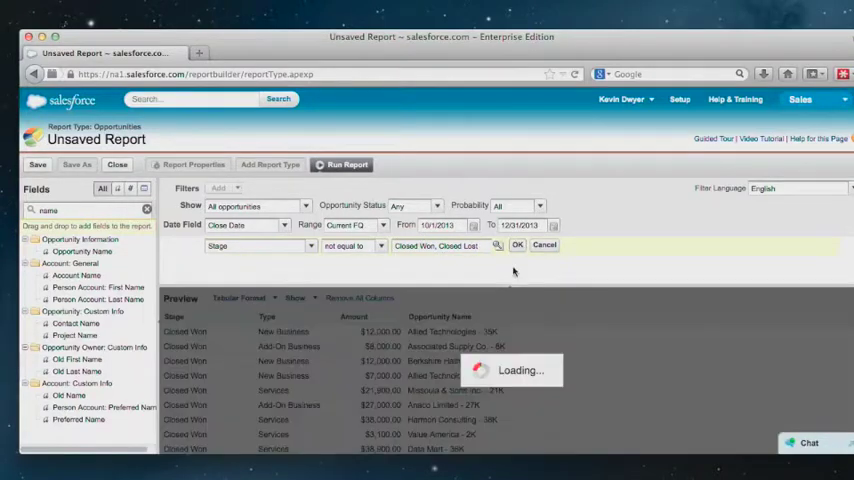
pyautogui.click(516, 244)
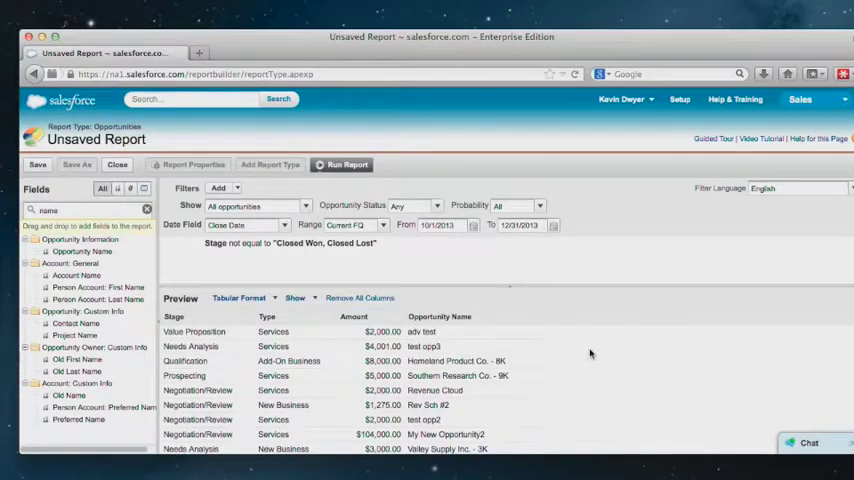
pyautogui.moveTo(634, 340)
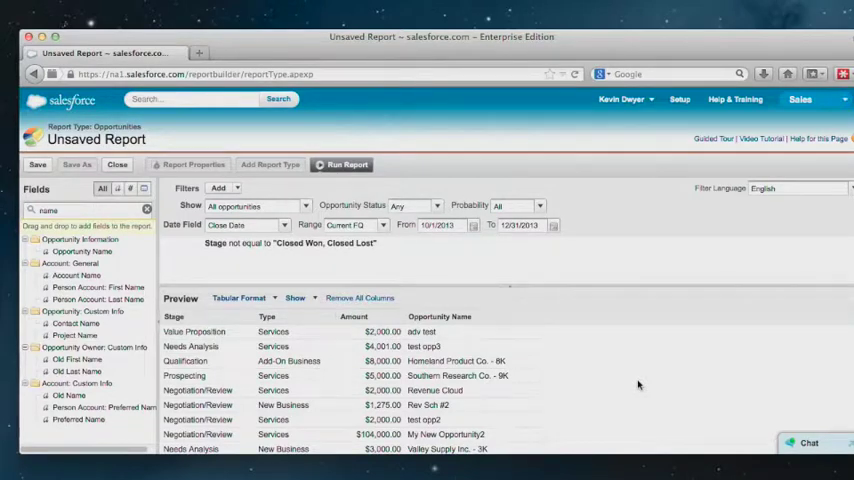
pyautogui.moveTo(648, 386)
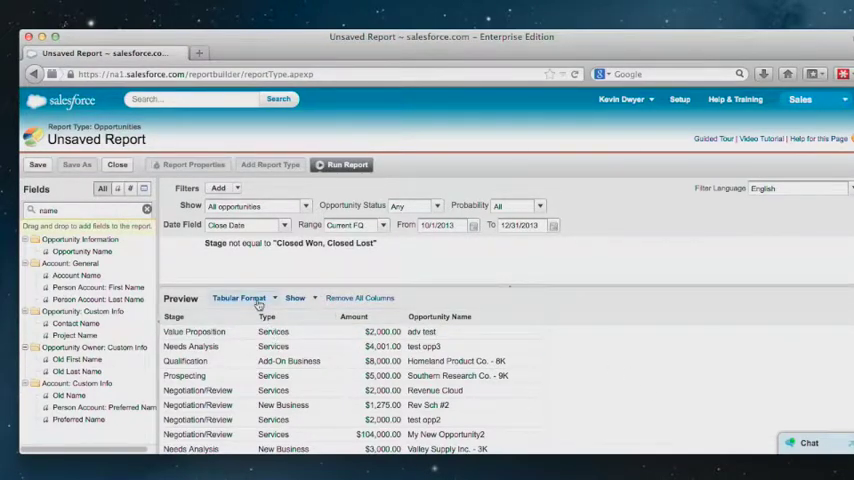
pyautogui.click(240, 296)
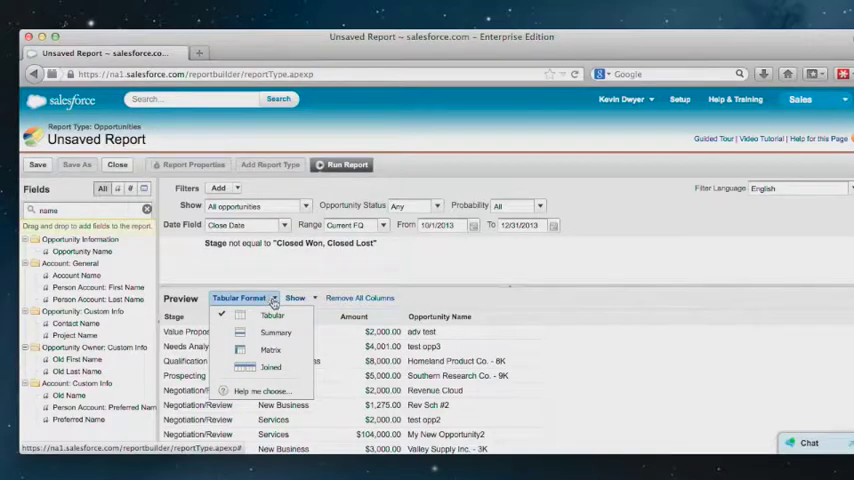
pyautogui.moveTo(294, 320)
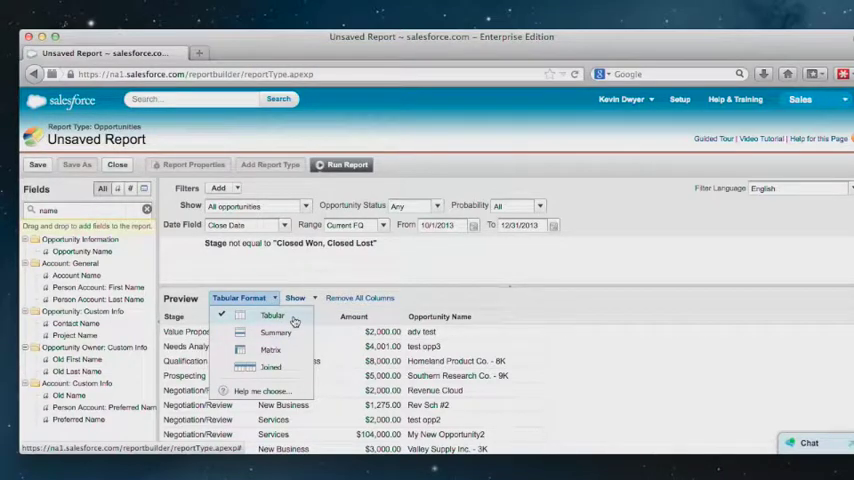
pyautogui.moveTo(296, 338)
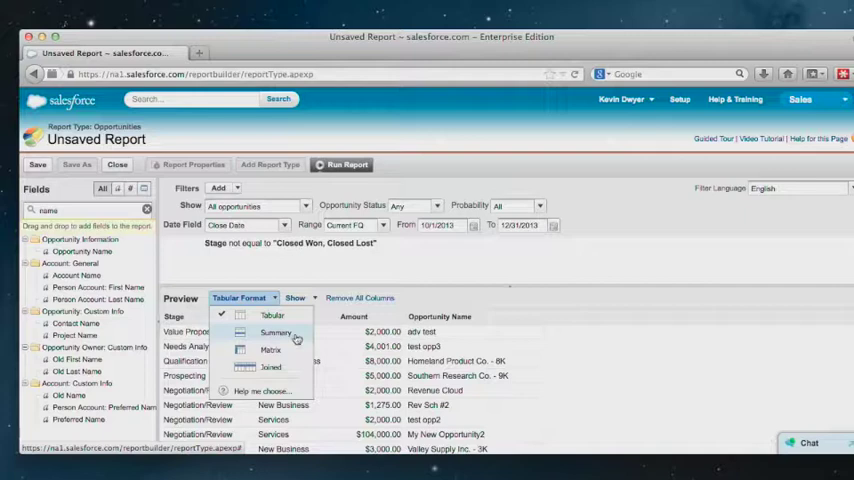
pyautogui.moveTo(296, 332)
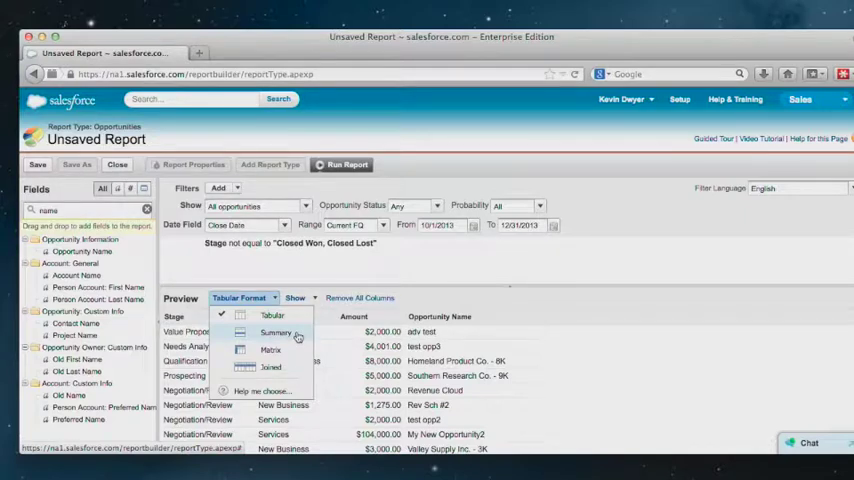
# Switch the report to Summary format and clear the field search box.
pyautogui.click(276, 332)
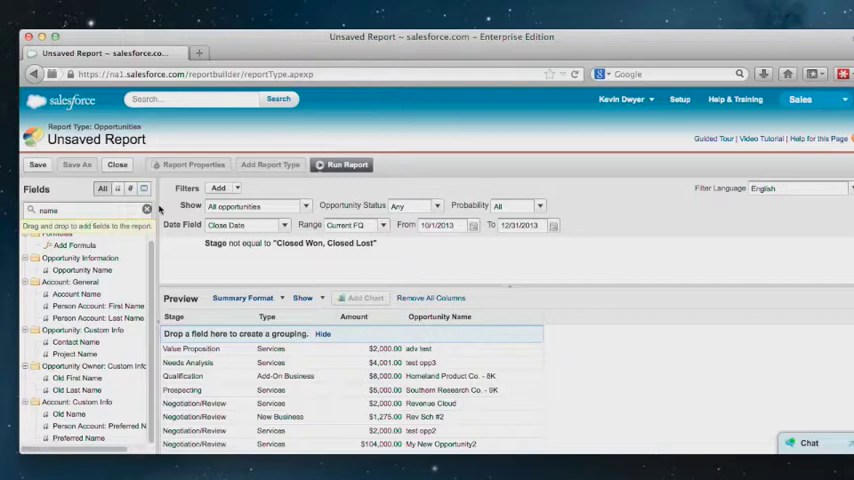
pyautogui.click(148, 208)
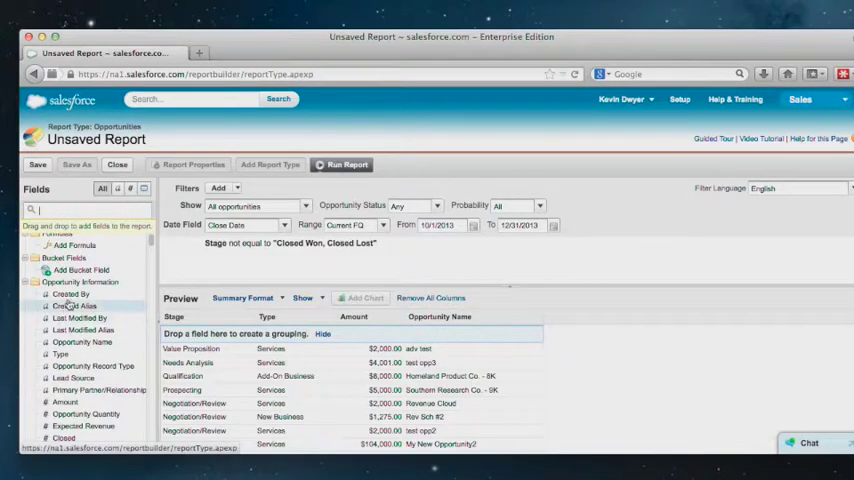
pyautogui.moveTo(204, 334)
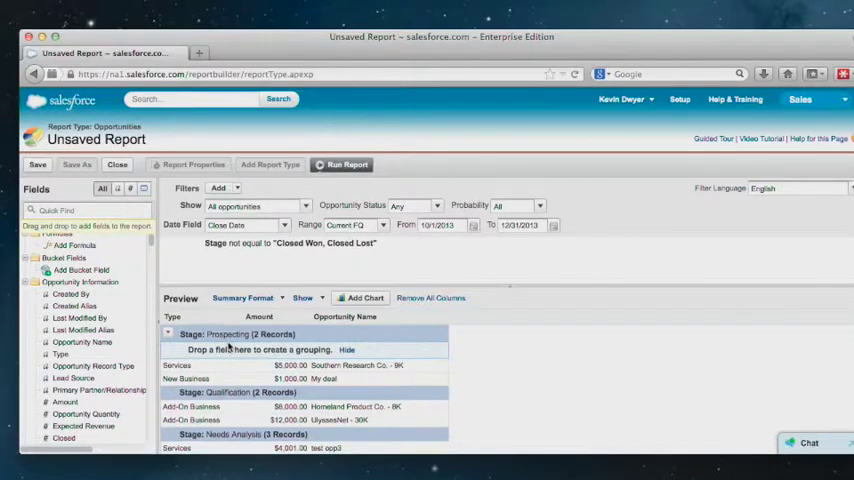
# Group the opportunities by Stage and begin adding a chart.
pyautogui.scroll(-3)
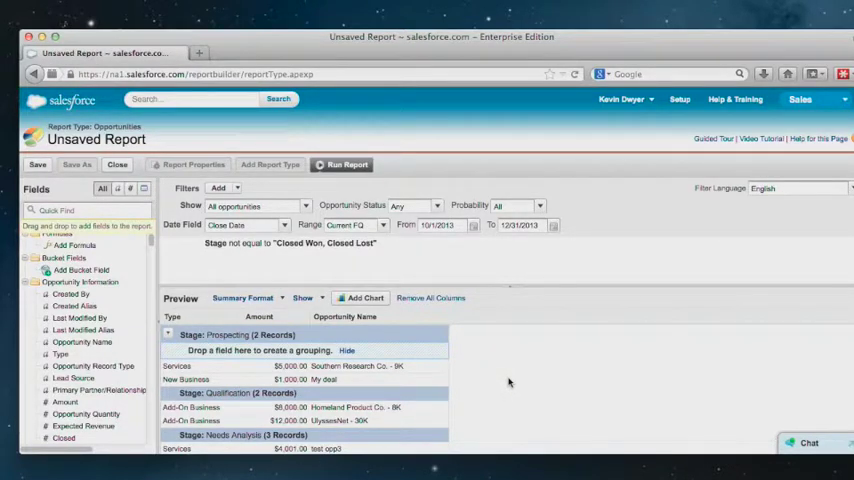
pyautogui.moveTo(510, 382)
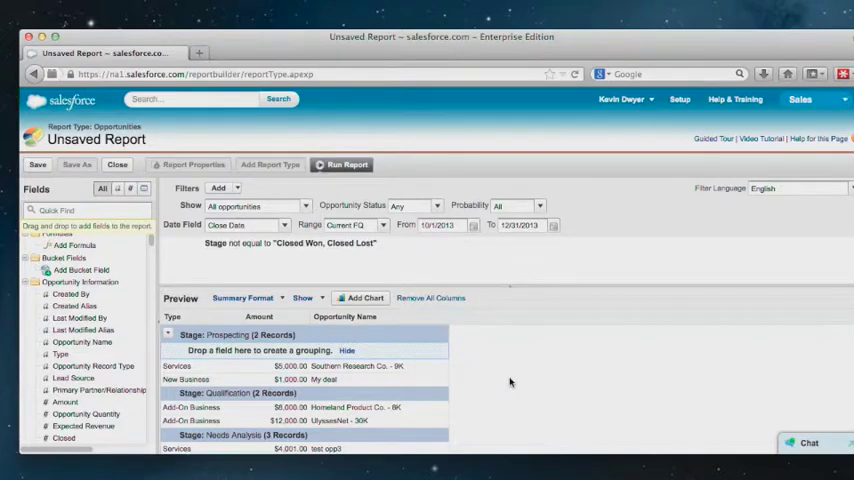
pyautogui.moveTo(512, 382)
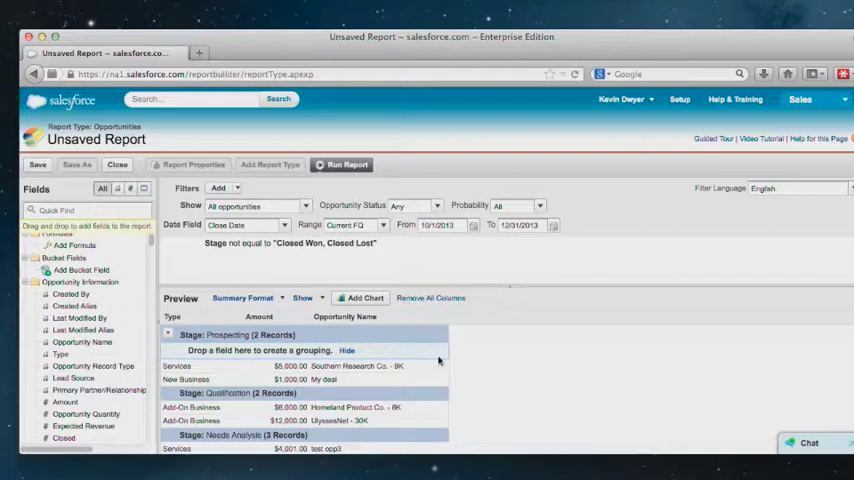
pyautogui.moveTo(474, 368)
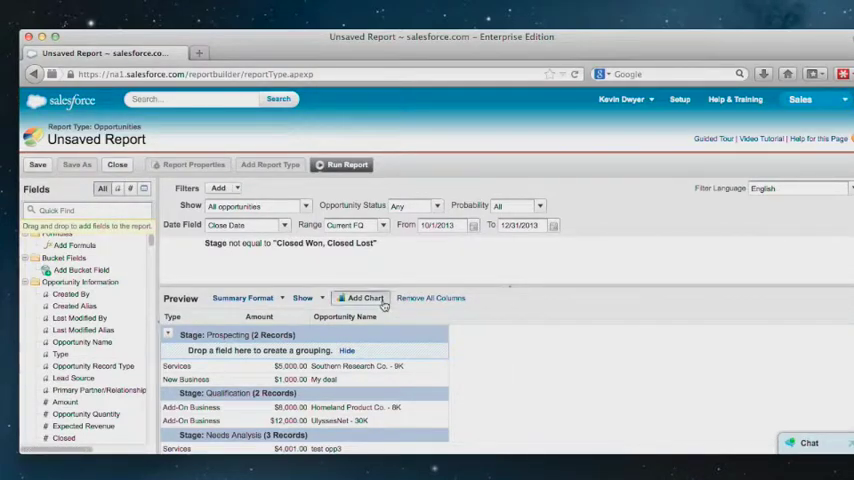
pyautogui.click(360, 296)
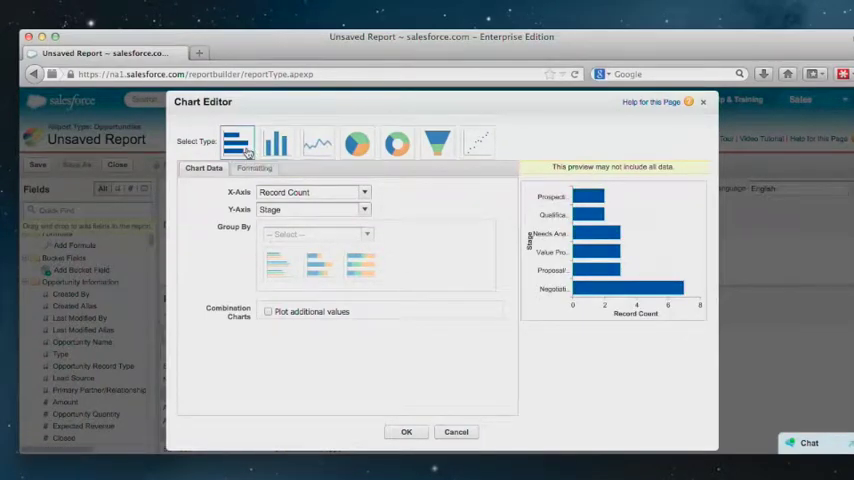
pyautogui.moveTo(550, 202)
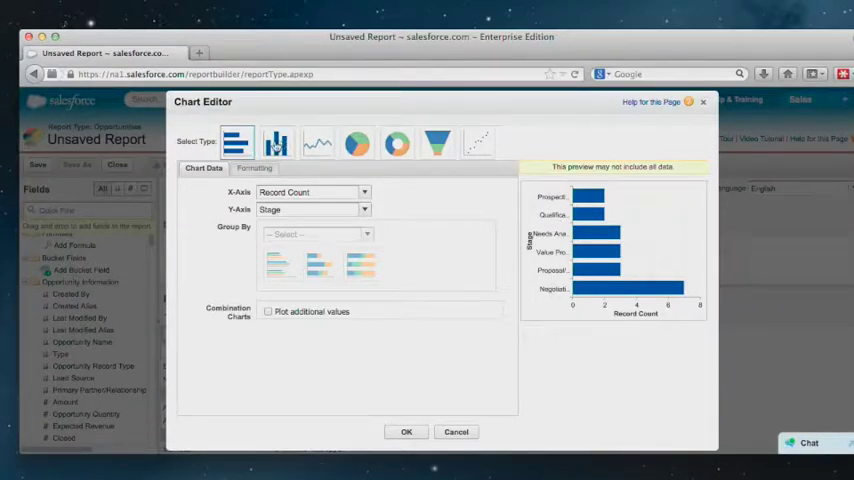
# Set the chart to a Funnel Chart of Record Count segmented by Stage and confirm.
pyautogui.click(276, 144)
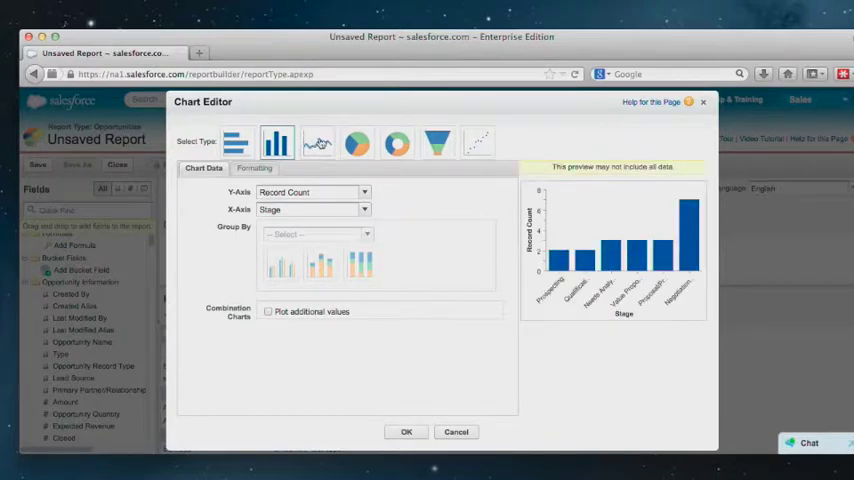
pyautogui.click(316, 144)
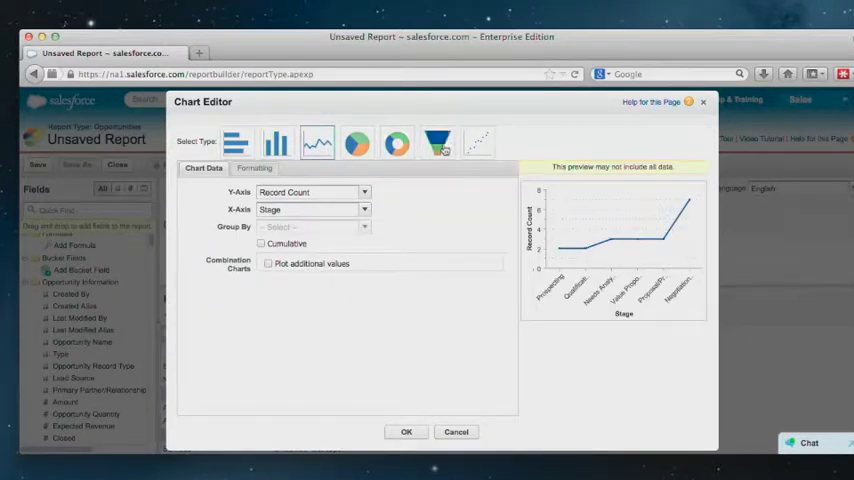
pyautogui.moveTo(438, 144)
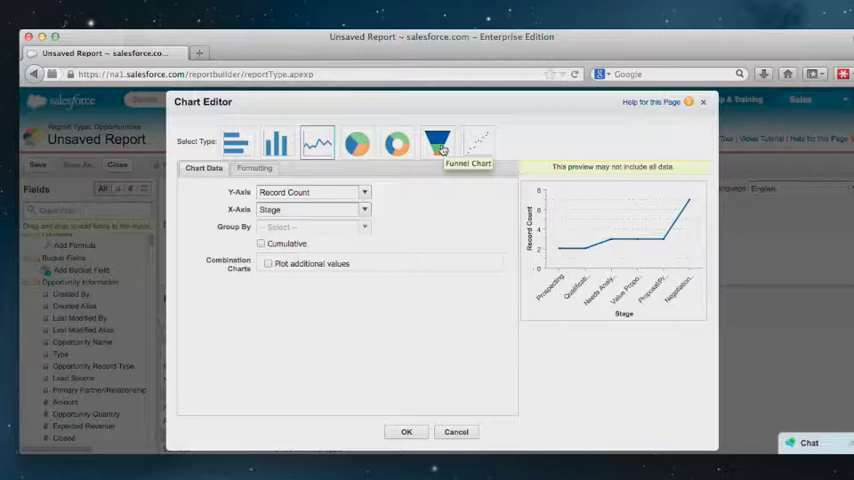
pyautogui.click(436, 142)
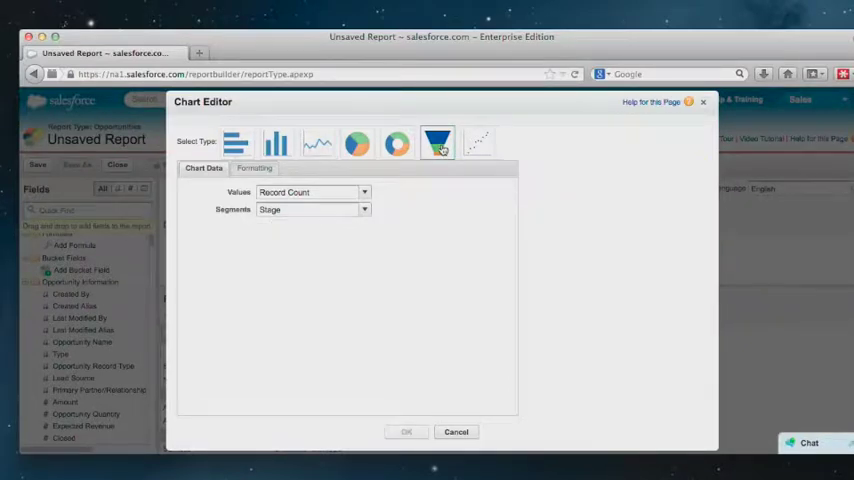
pyautogui.click(436, 144)
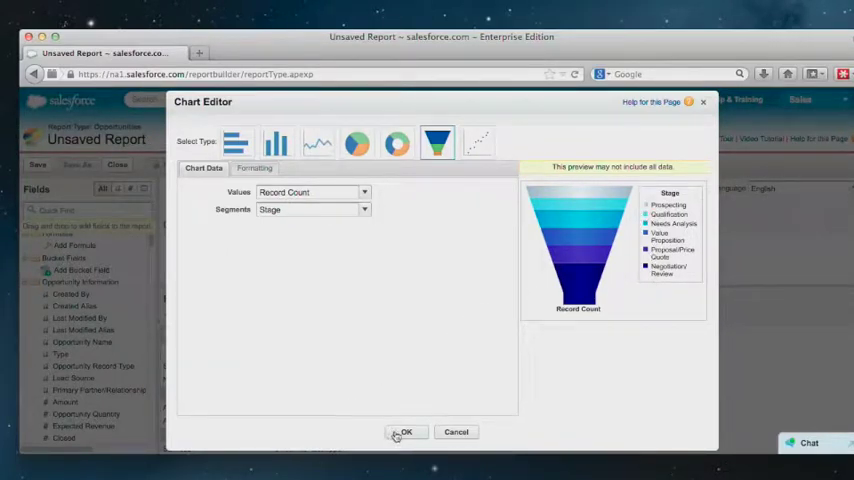
pyautogui.click(404, 432)
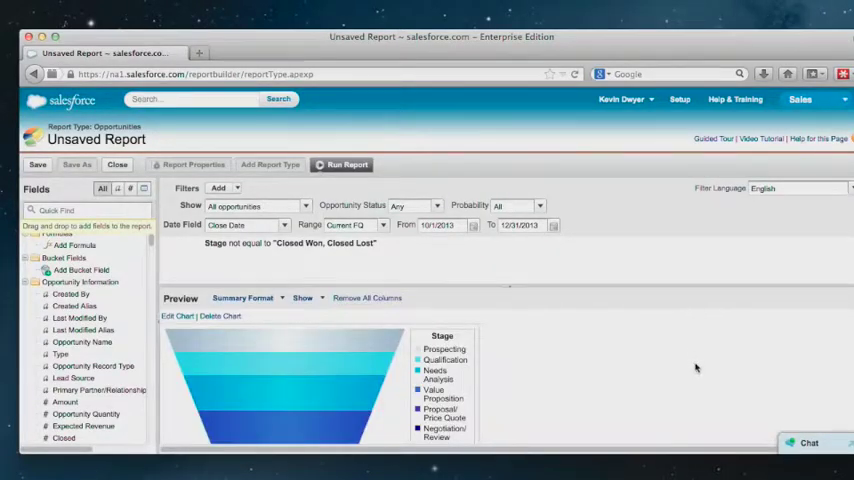
pyautogui.moveTo(698, 380)
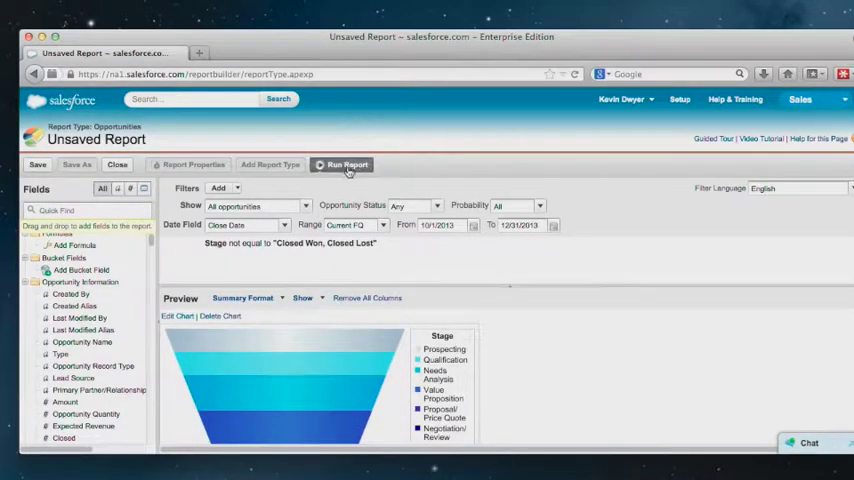
# Run the report and review the funnel chart and 35 opportunities grouped by stage.
pyautogui.click(348, 164)
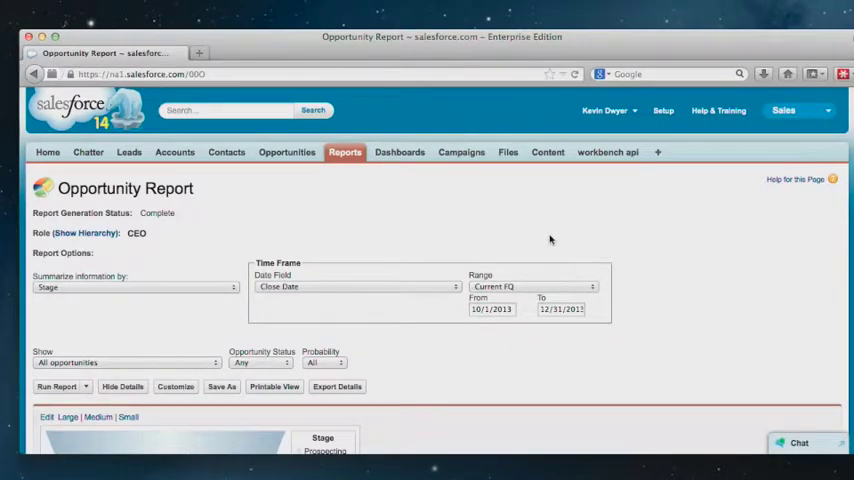
pyautogui.scroll(-3)
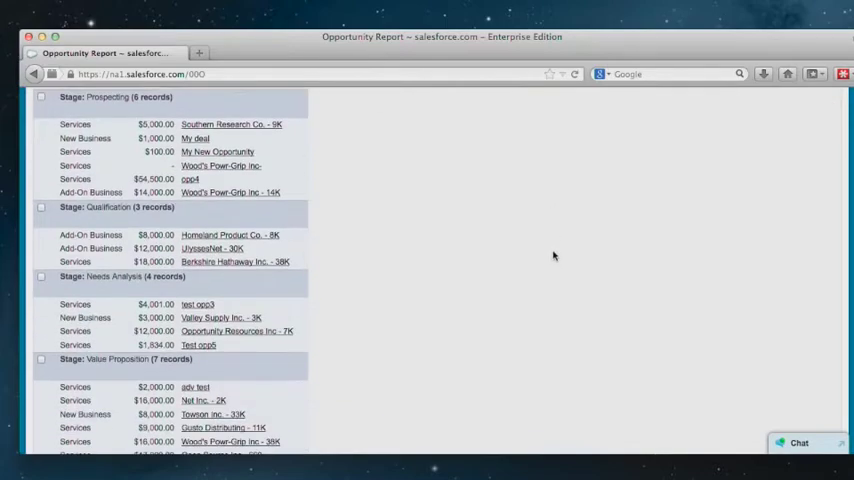
pyautogui.scroll(-3)
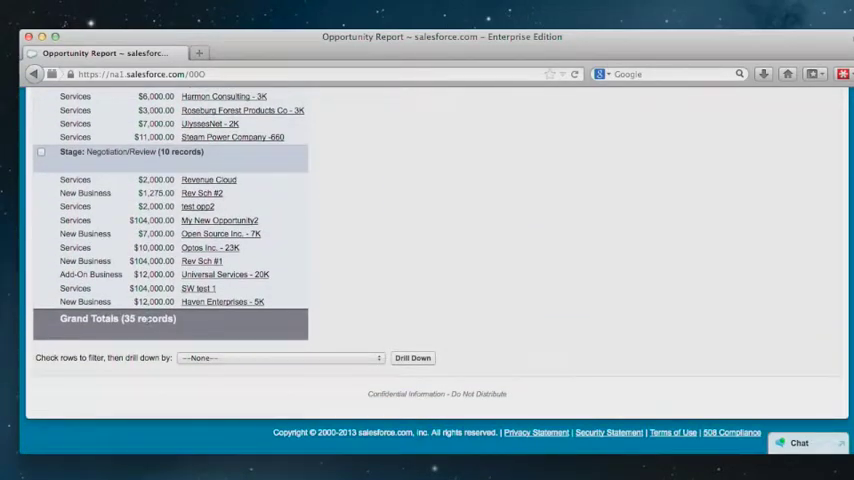
pyautogui.scroll(3)
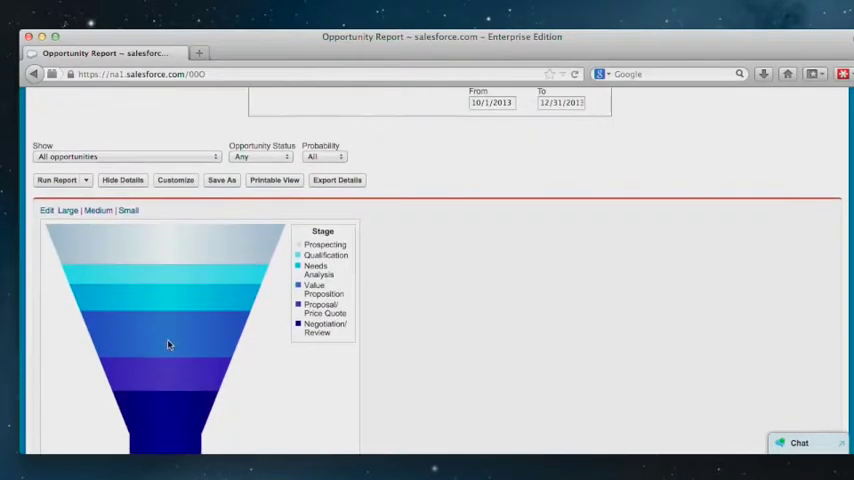
pyautogui.scroll(-3)
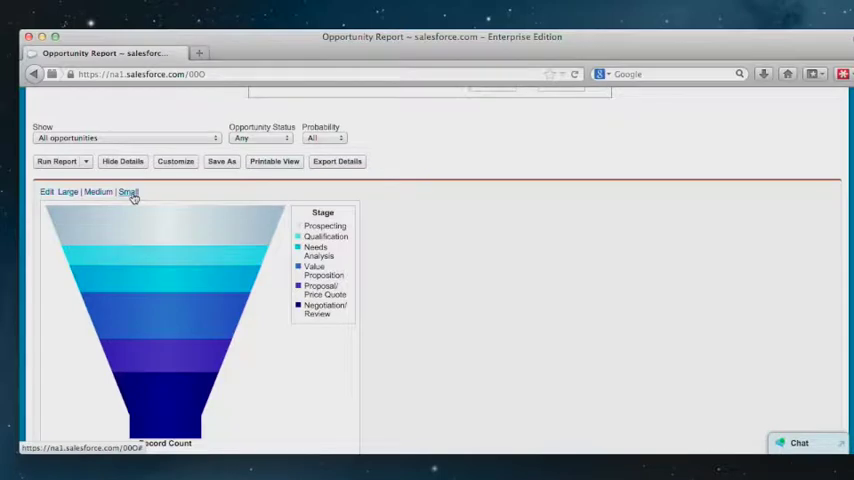
# Shrink the funnel chart to Small size and hide detail rows to stage summaries.
pyautogui.click(128, 192)
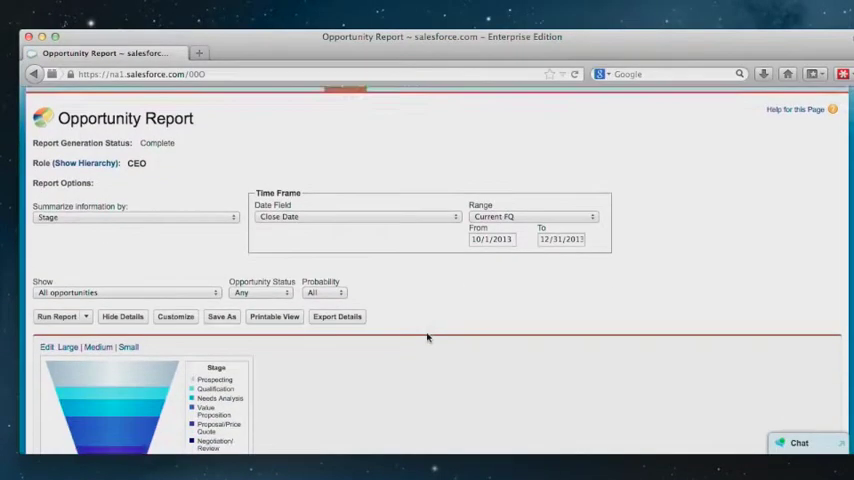
pyautogui.scroll(-3)
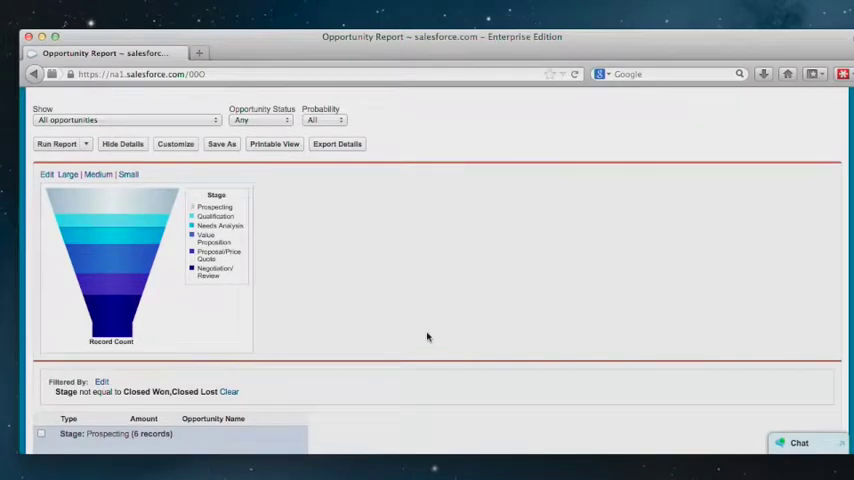
pyautogui.scroll(-3)
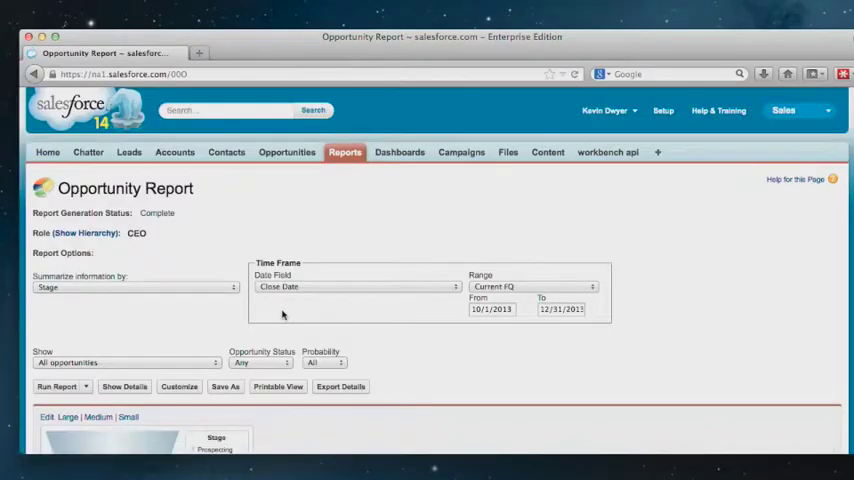
pyautogui.scroll(-3)
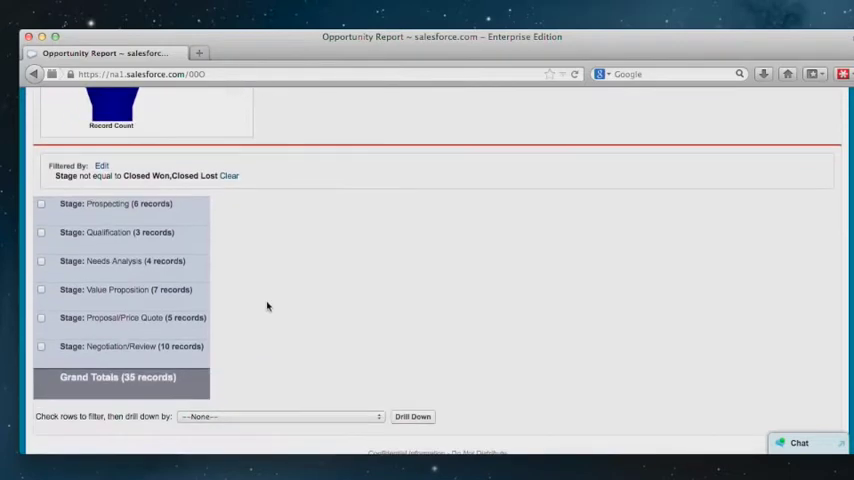
pyautogui.moveTo(176, 204)
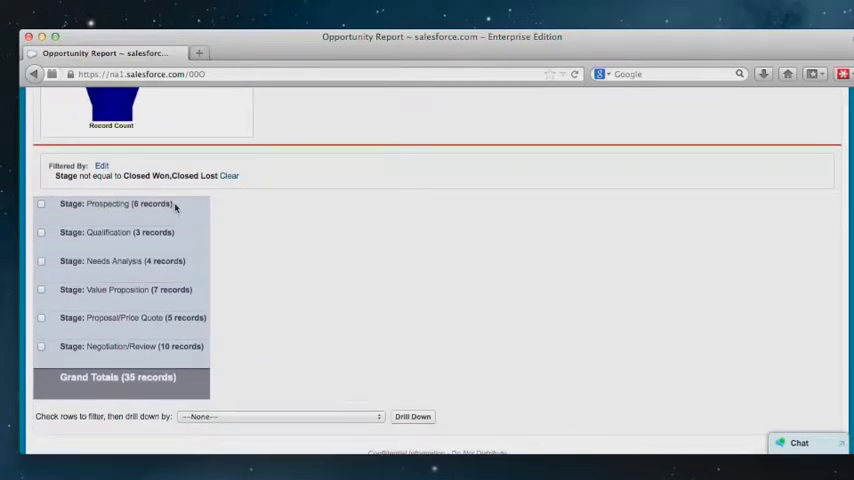
pyautogui.moveTo(190, 208)
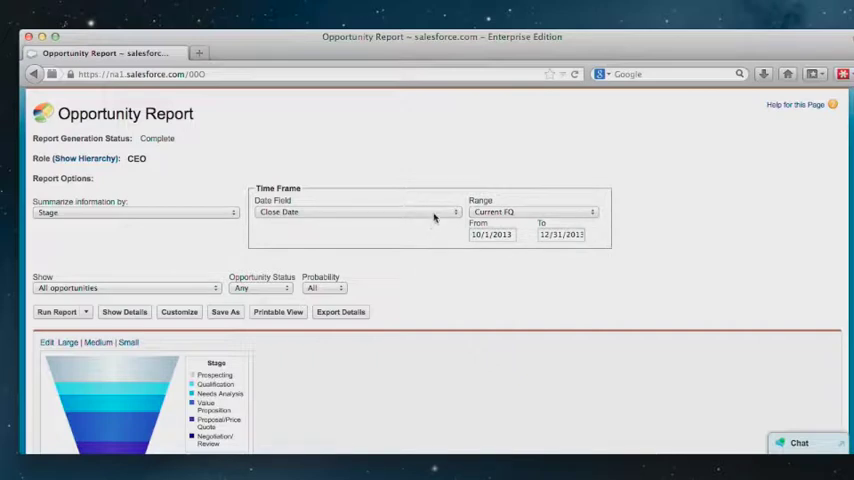
pyautogui.moveTo(480, 244)
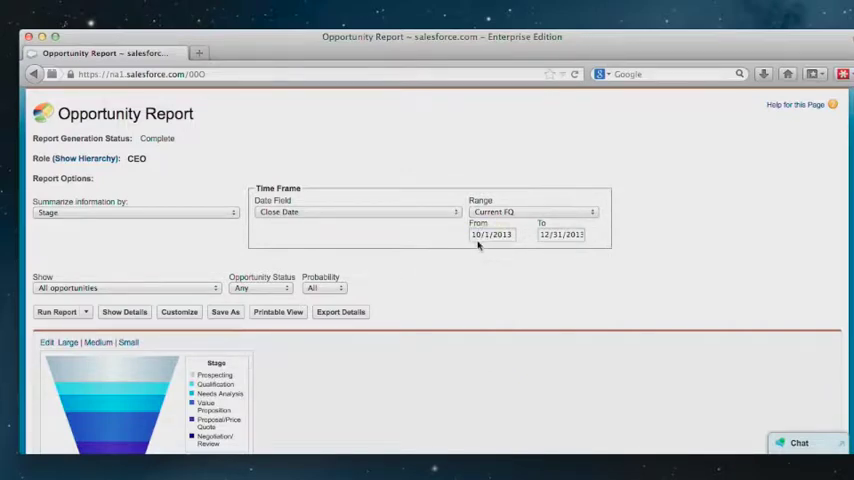
pyautogui.rightClick(490, 228)
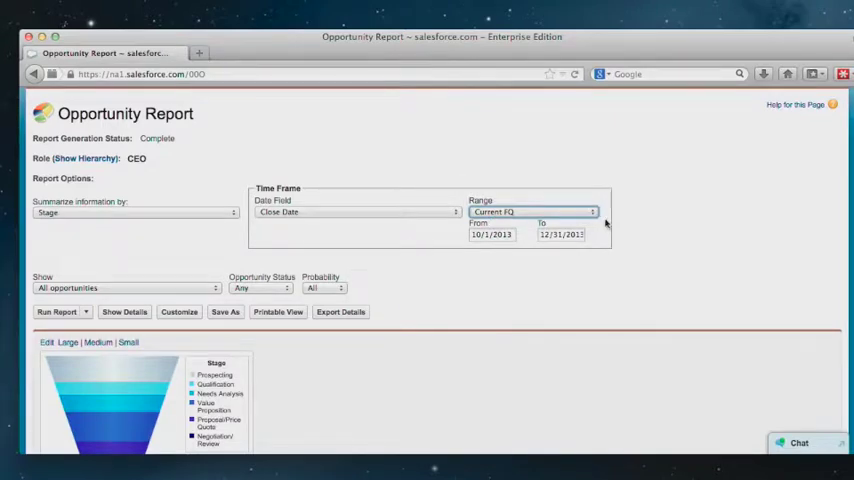
pyautogui.click(536, 212)
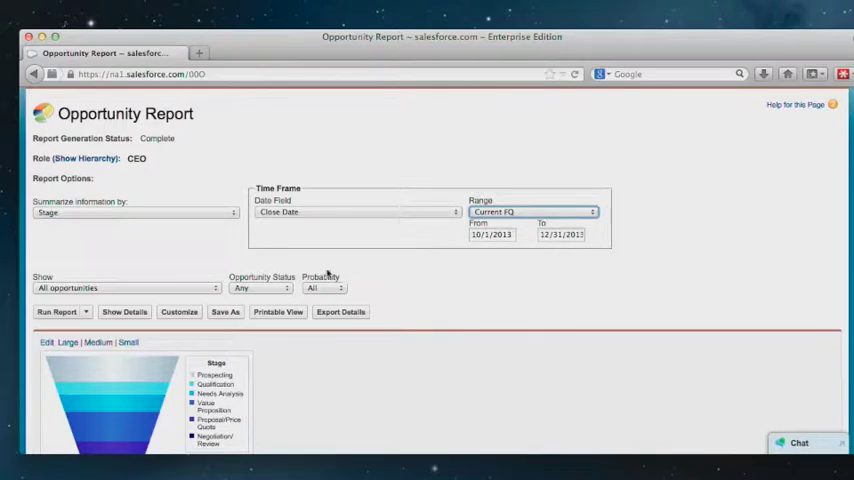
pyautogui.click(324, 288)
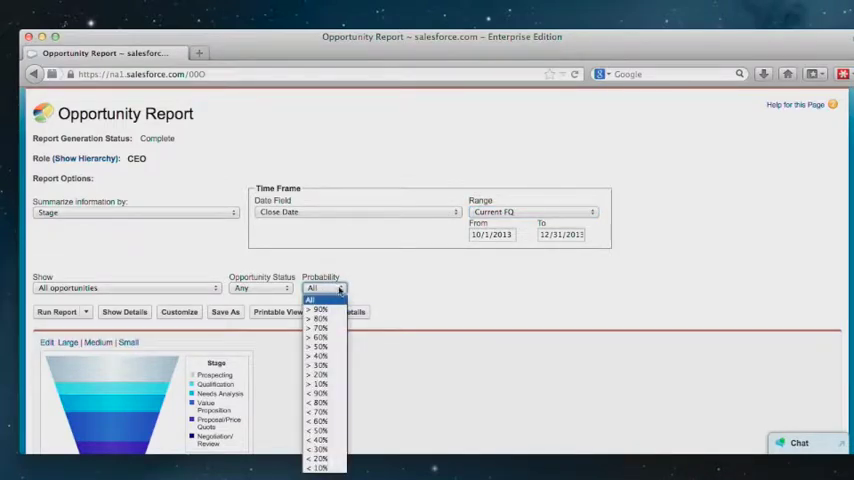
pyautogui.click(260, 288)
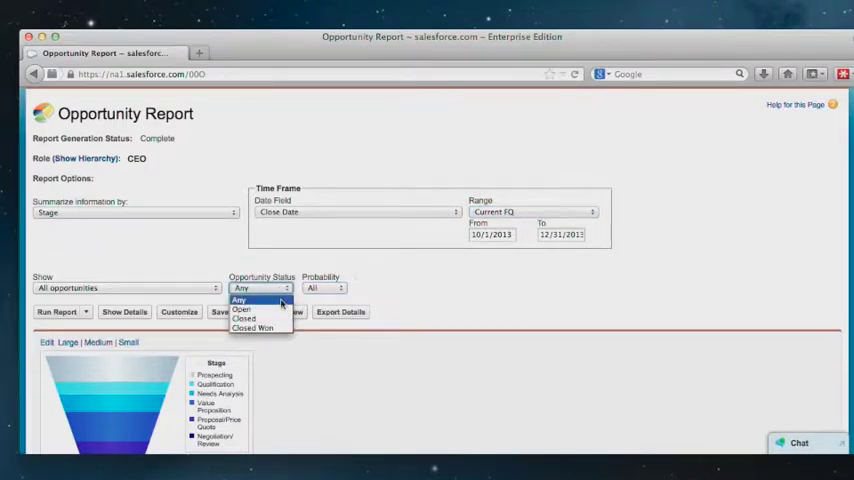
pyautogui.click(240, 300)
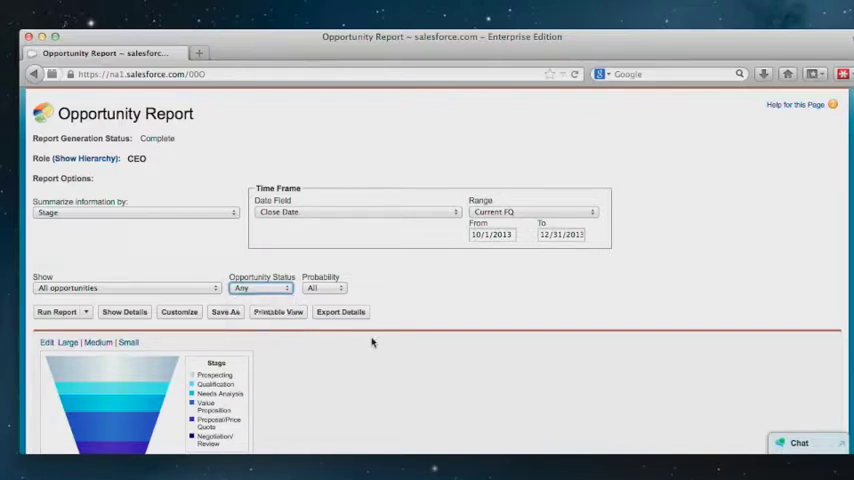
pyautogui.scroll(-3)
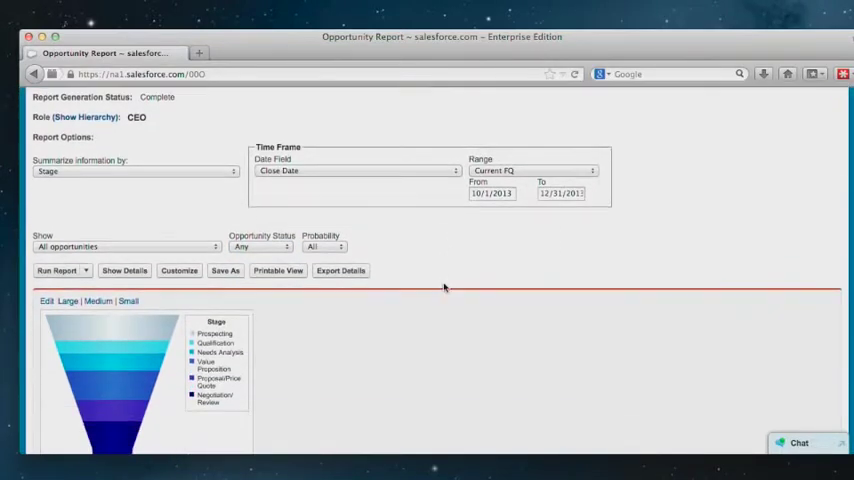
pyautogui.moveTo(160, 192)
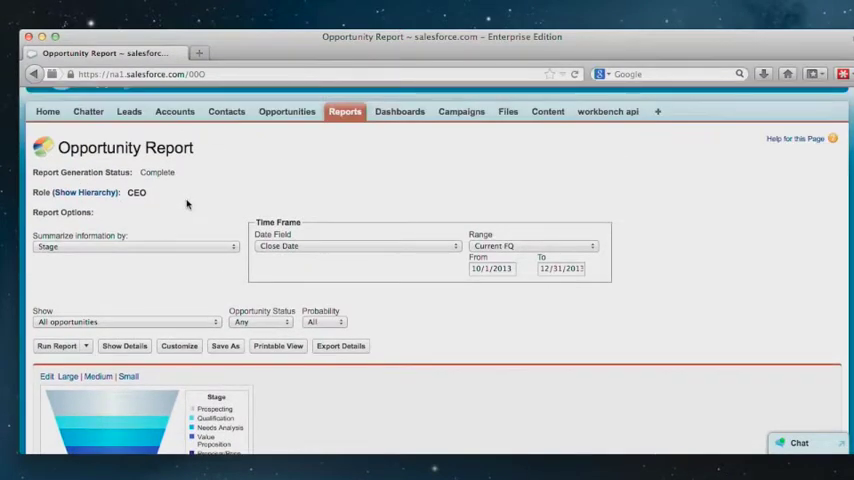
pyautogui.moveTo(208, 208)
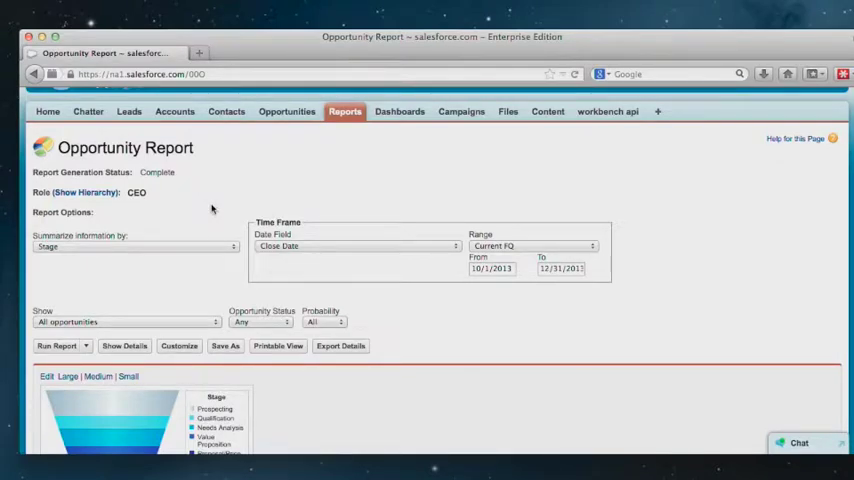
pyautogui.click(130, 246)
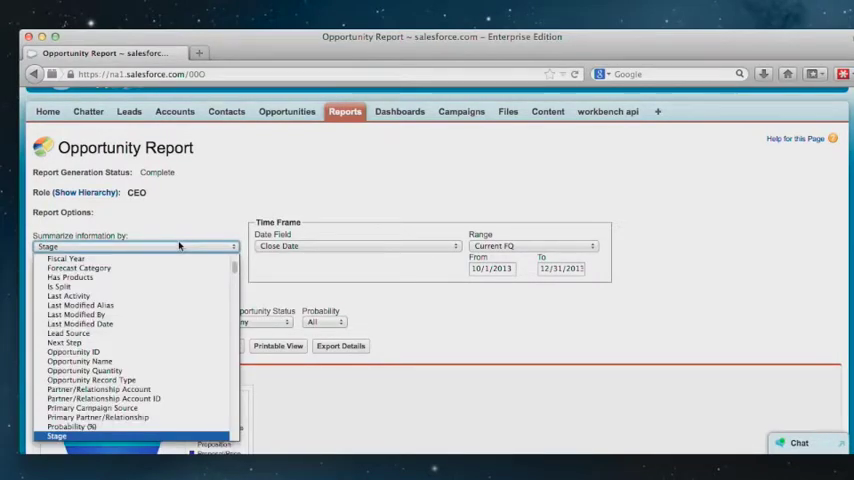
pyautogui.moveTo(200, 244)
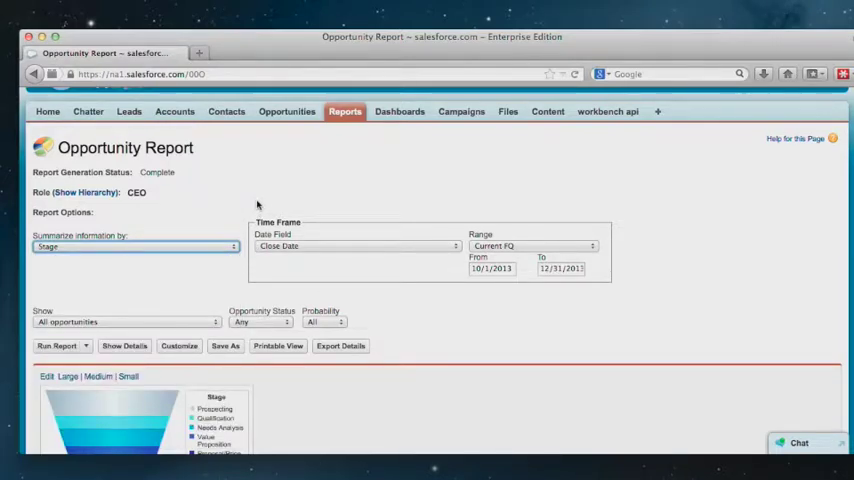
pyautogui.moveTo(268, 212)
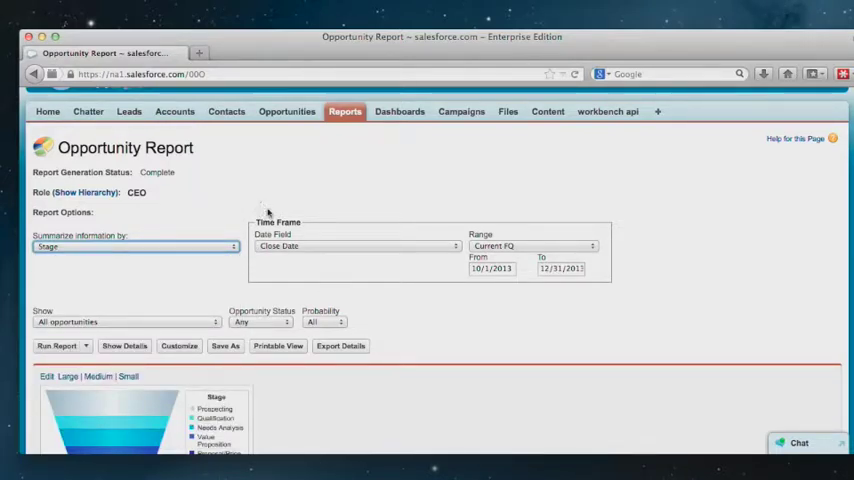
pyautogui.scroll(-3)
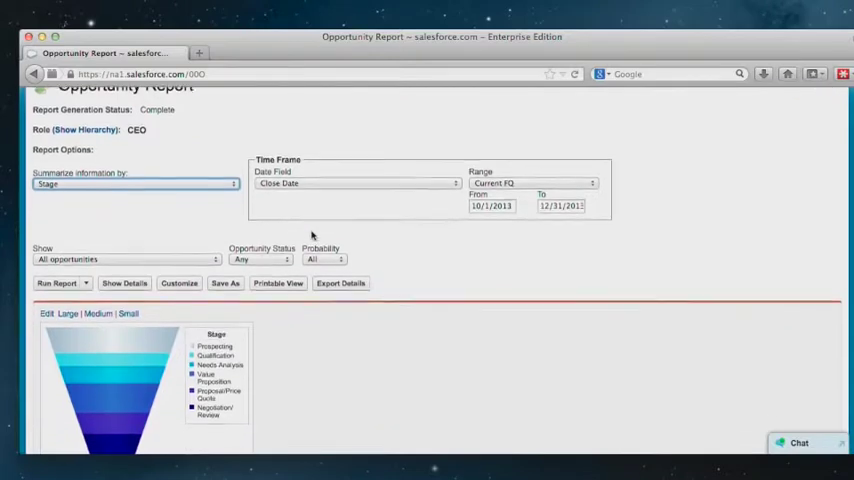
pyautogui.scroll(-3)
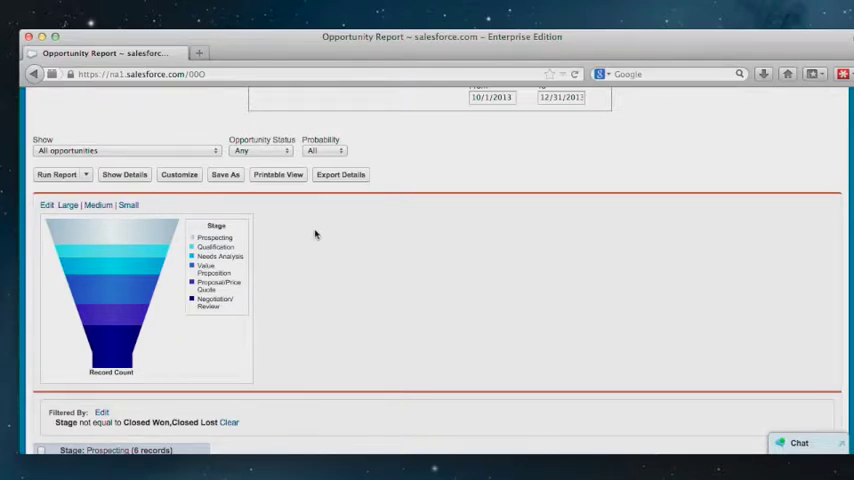
pyautogui.scroll(3)
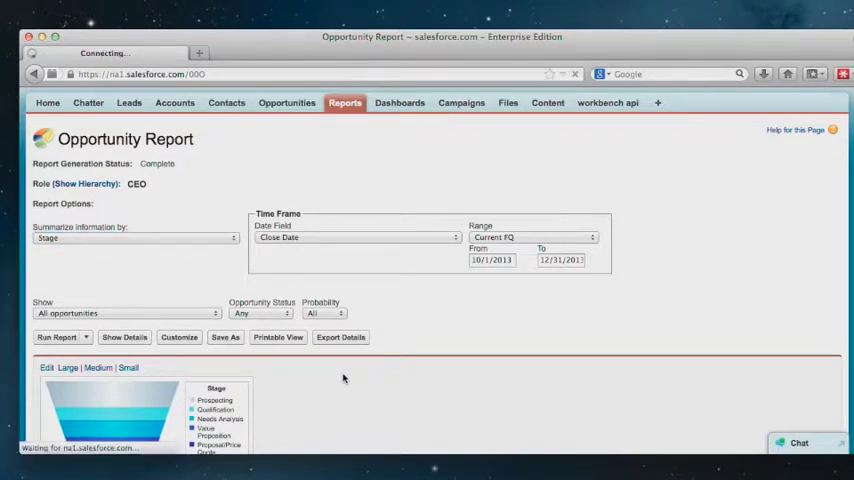
# Save As with name Dreamforce funnel report 2013 and description opportunities this quarter.
pyautogui.click(224, 336)
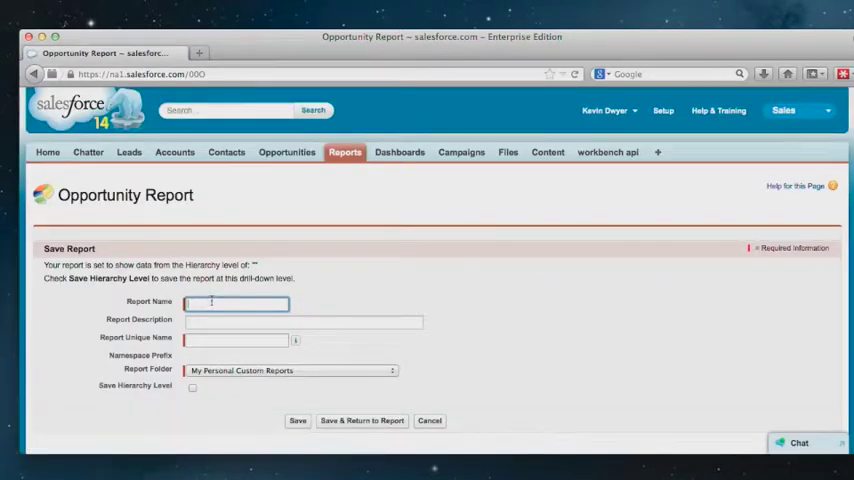
pyautogui.write('Df')
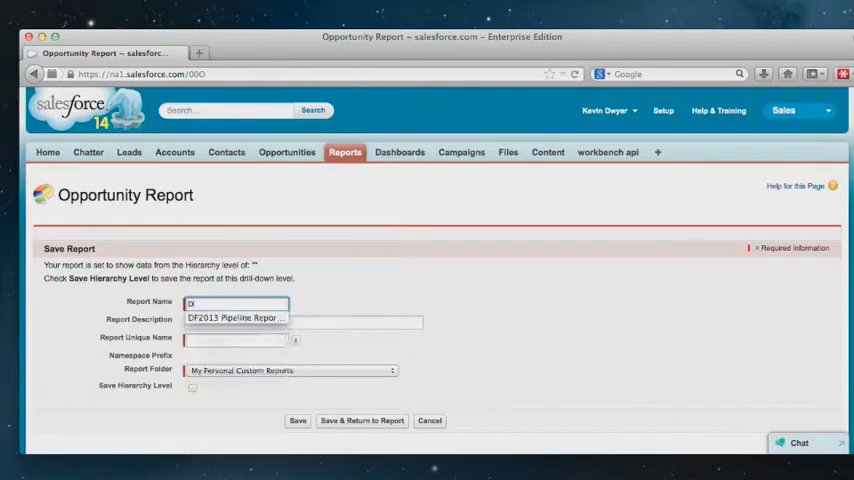
pyautogui.write('Drea')
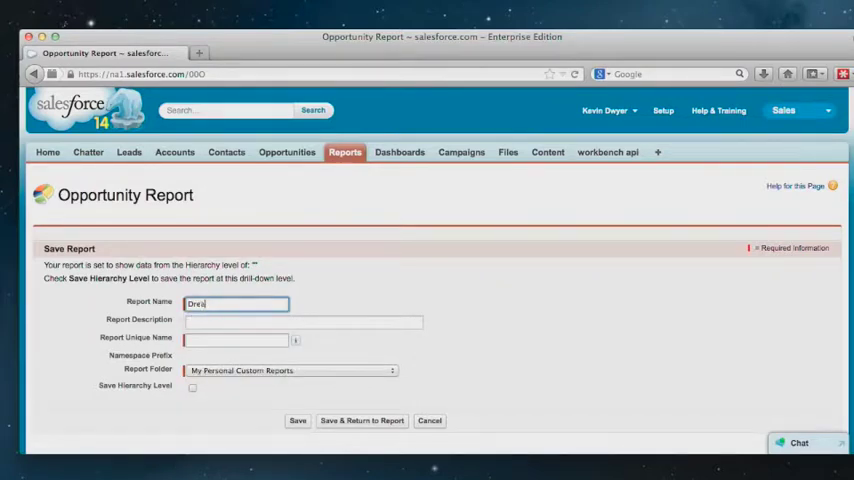
pyautogui.press('Backspace')
pyautogui.write('amforce funnel report 2013')
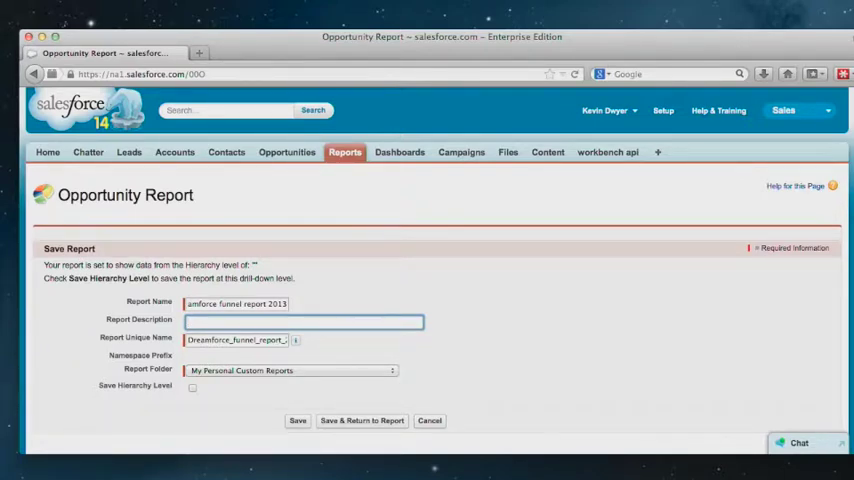
pyautogui.write('opportunitites this quarter')
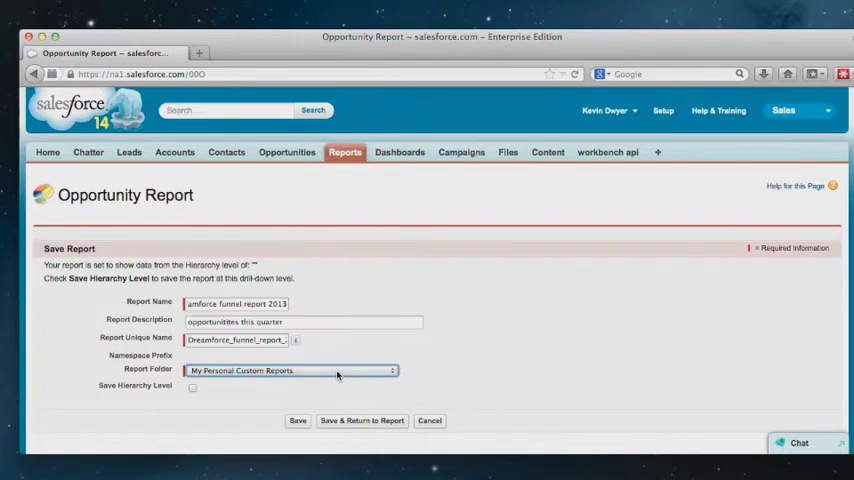
pyautogui.moveTo(348, 376)
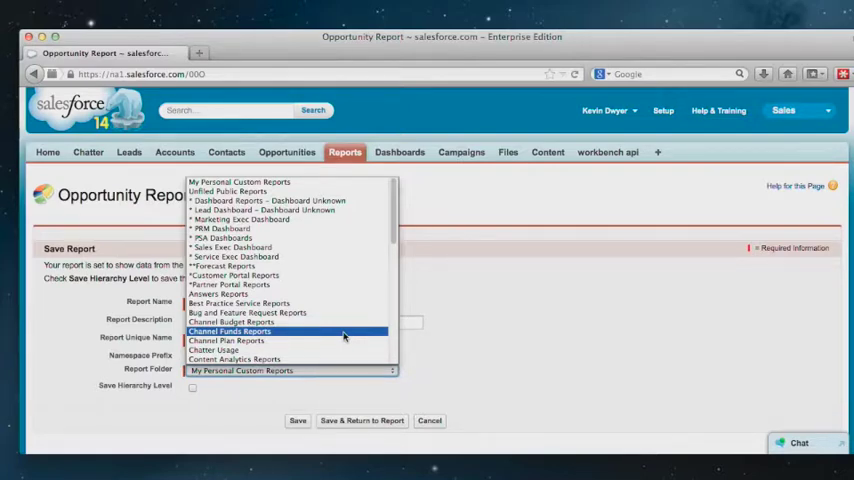
pyautogui.moveTo(344, 340)
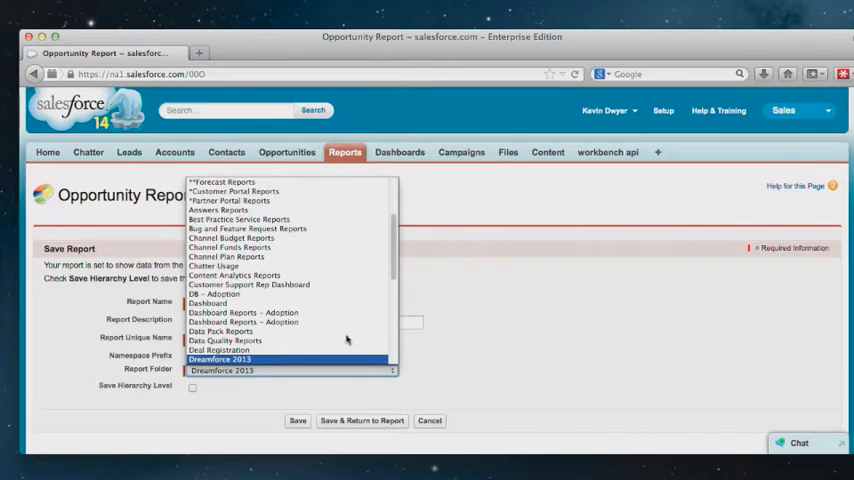
pyautogui.moveTo(328, 362)
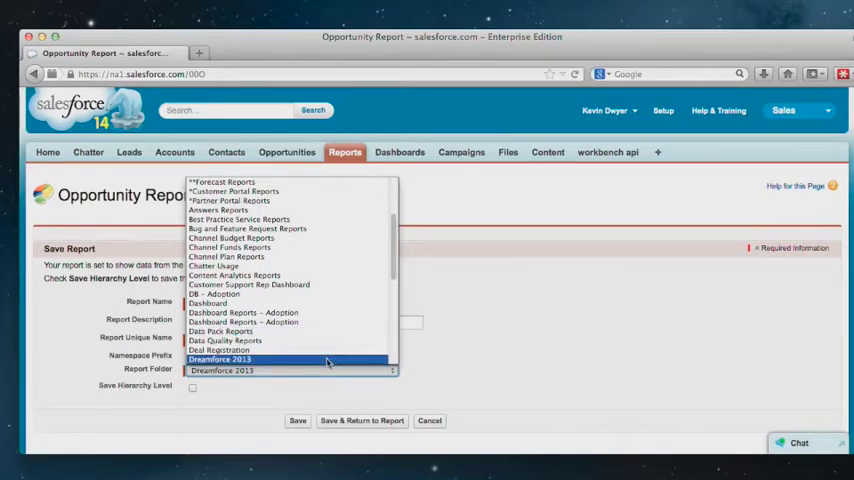
# Put the report in the Dreamforce 2013 folder and attempt to save and return.
pyautogui.click(220, 360)
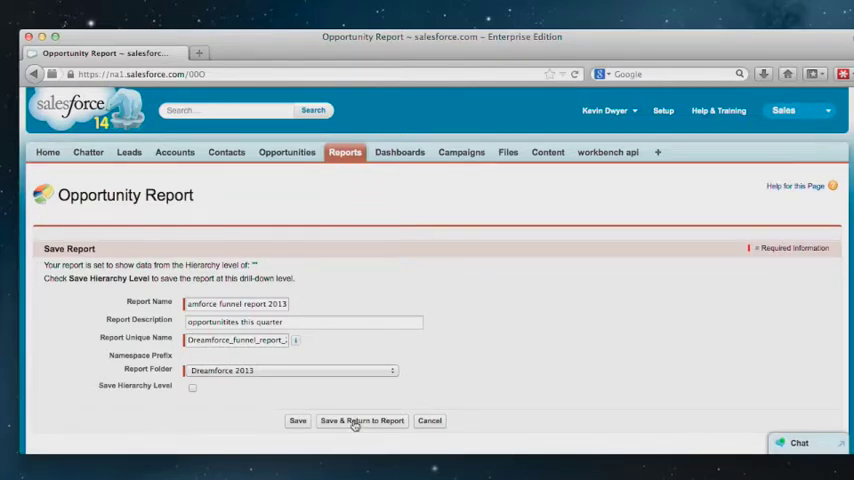
pyautogui.click(362, 420)
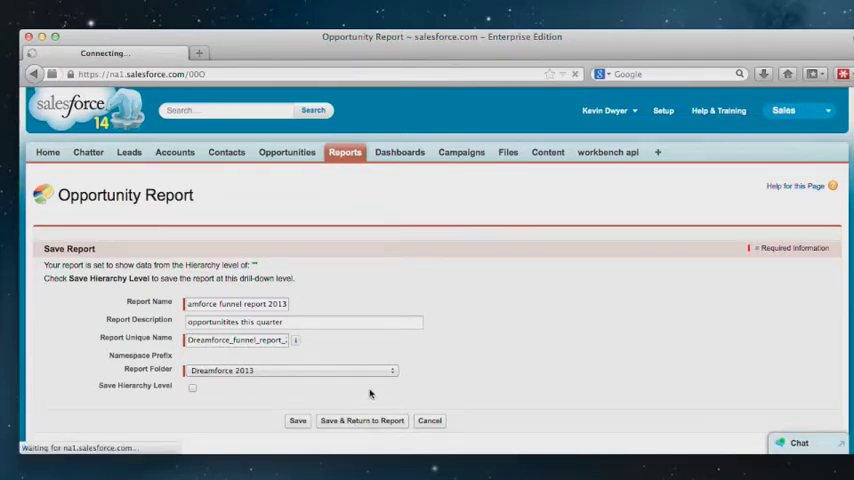
pyautogui.click(296, 420)
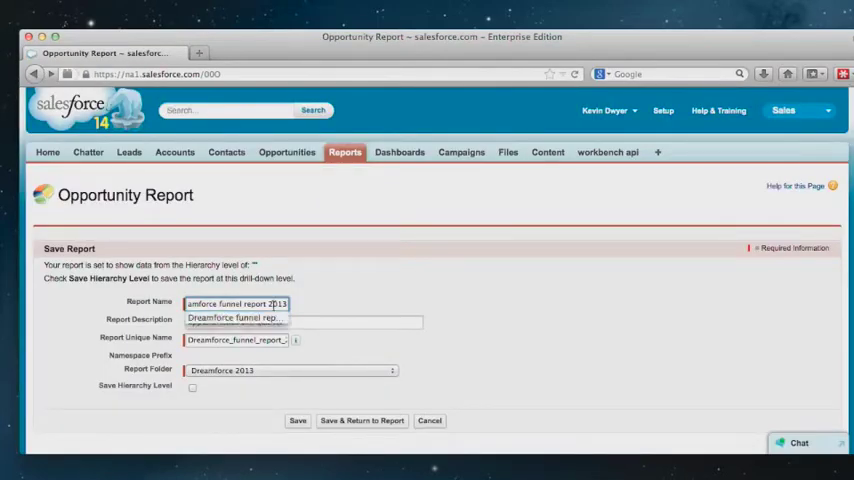
# Complete the description 'opportunities this quarter', then save and return to the report.
pyautogui.write('opportunities this quarter')
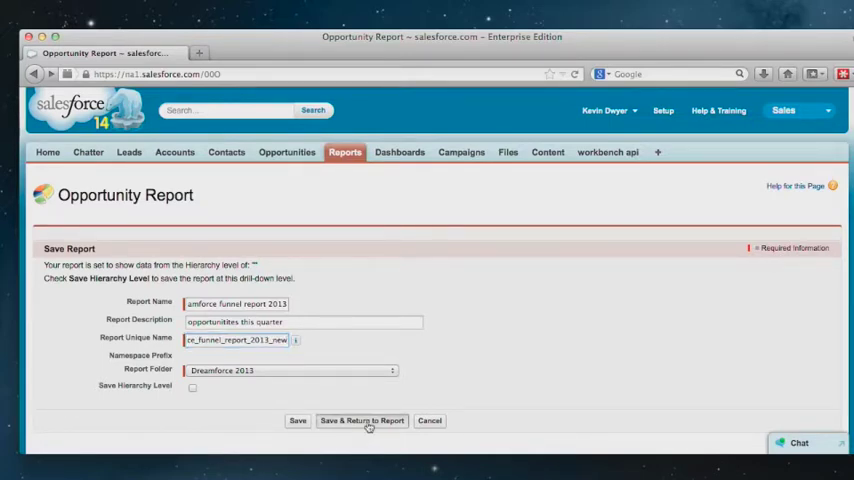
pyautogui.click(362, 420)
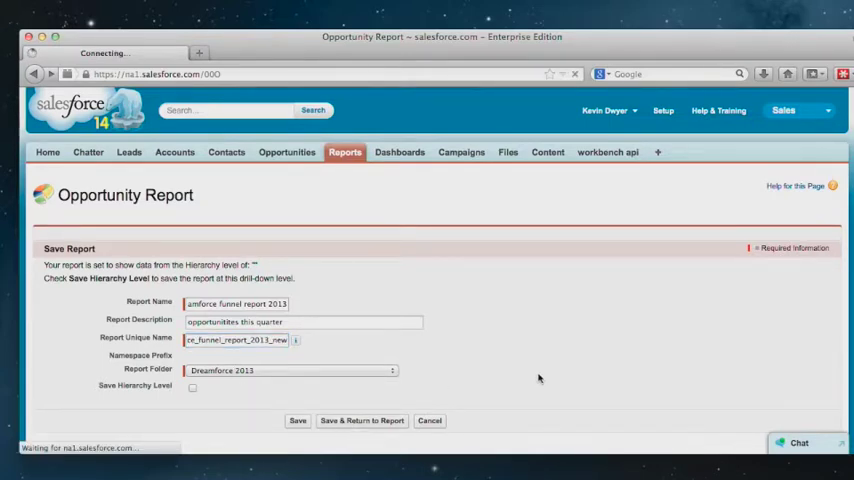
pyautogui.click(296, 420)
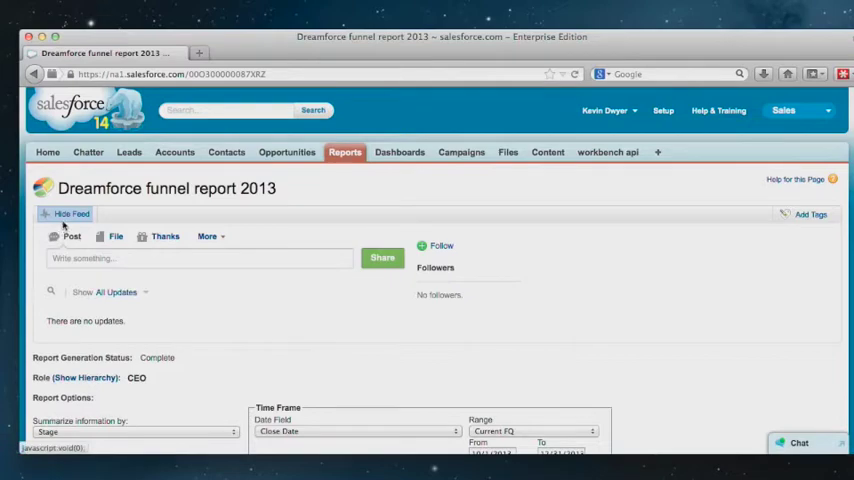
pyautogui.click(72, 212)
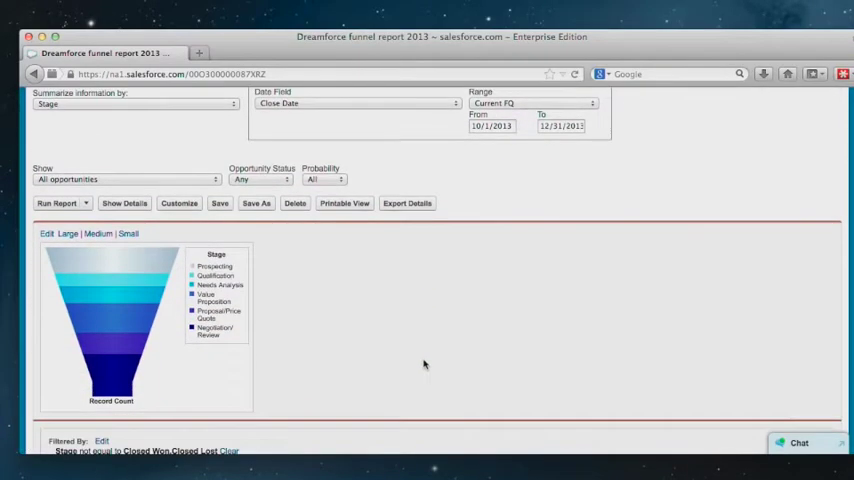
pyautogui.moveTo(436, 368)
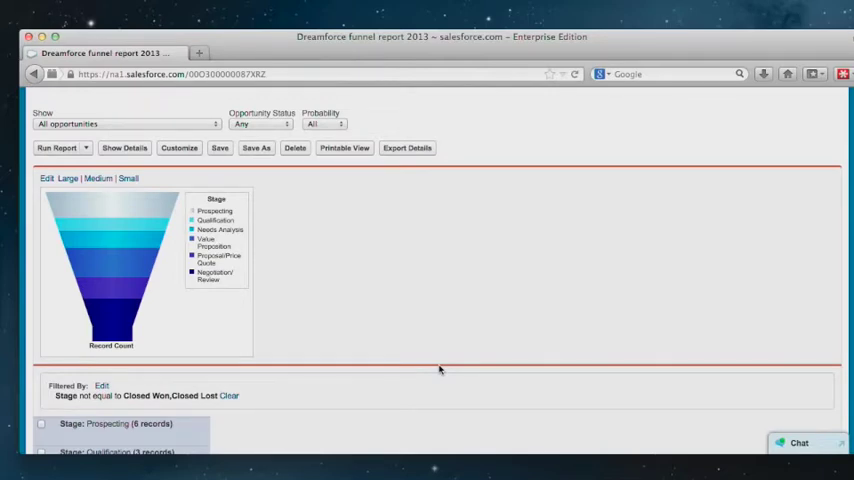
pyautogui.scroll(-3)
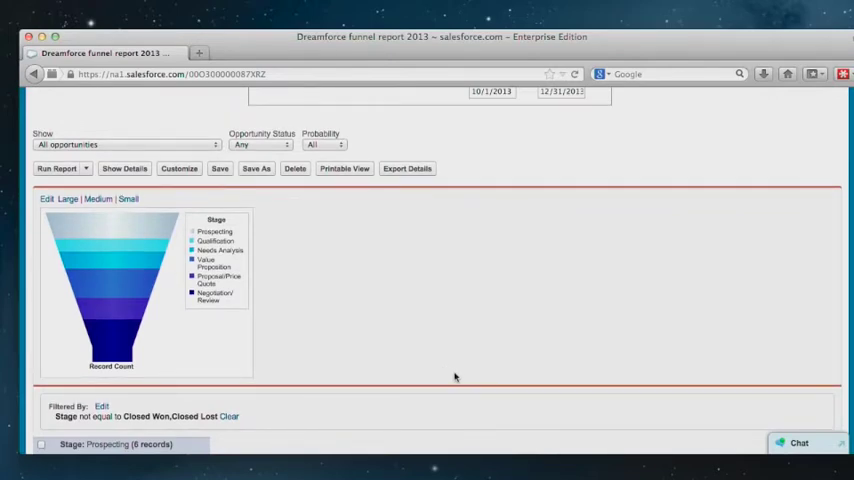
pyautogui.moveTo(458, 376)
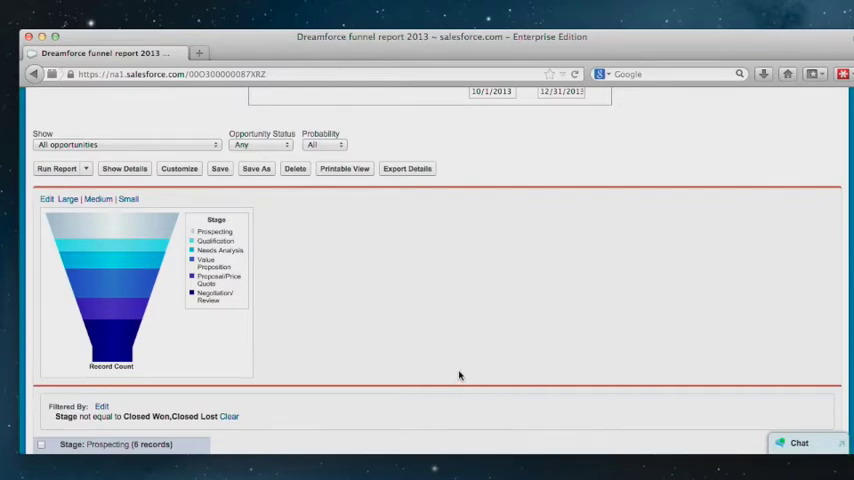
pyautogui.moveTo(462, 376)
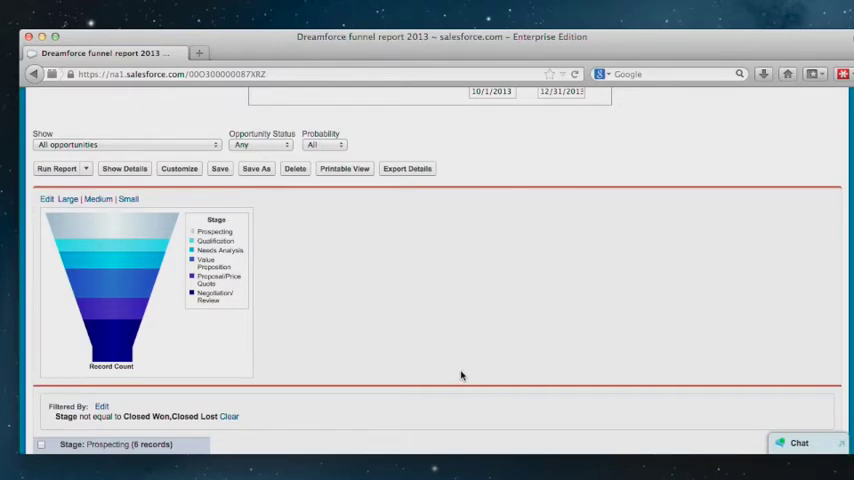
pyautogui.scroll(-3)
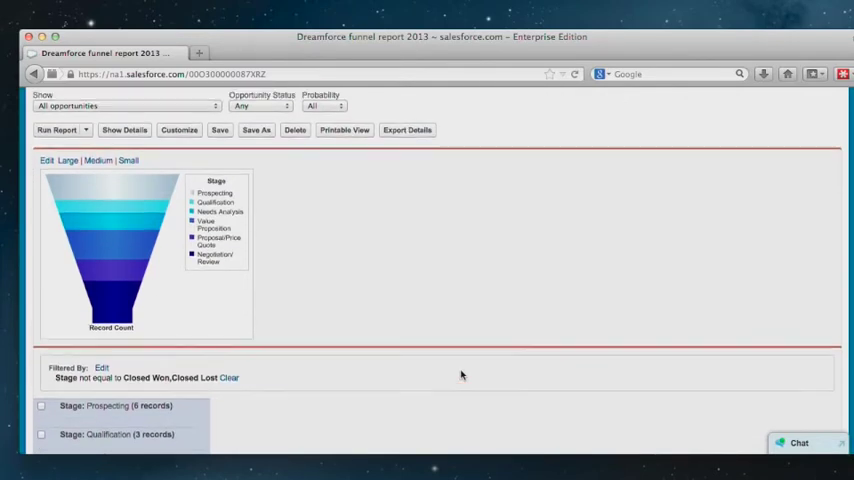